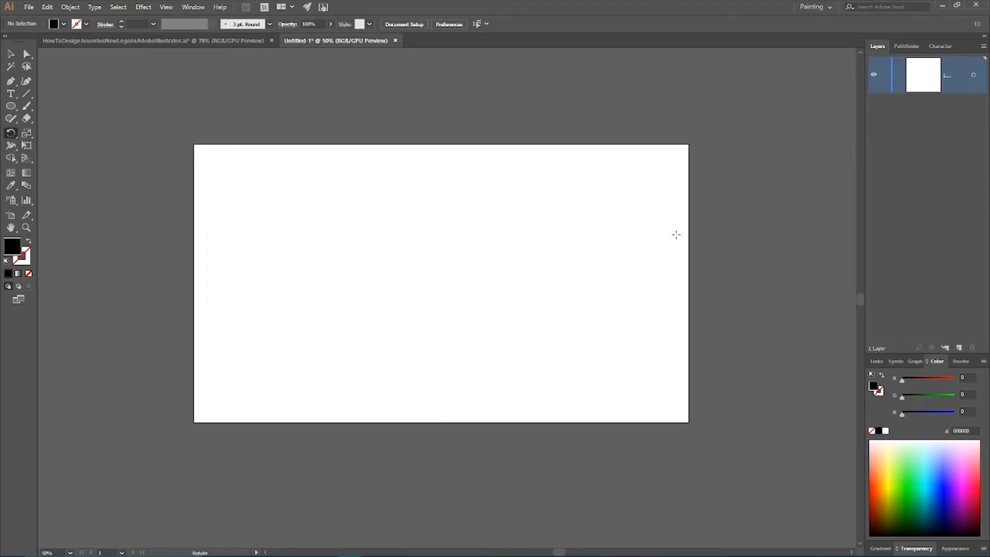
mouse_move(537, 142)
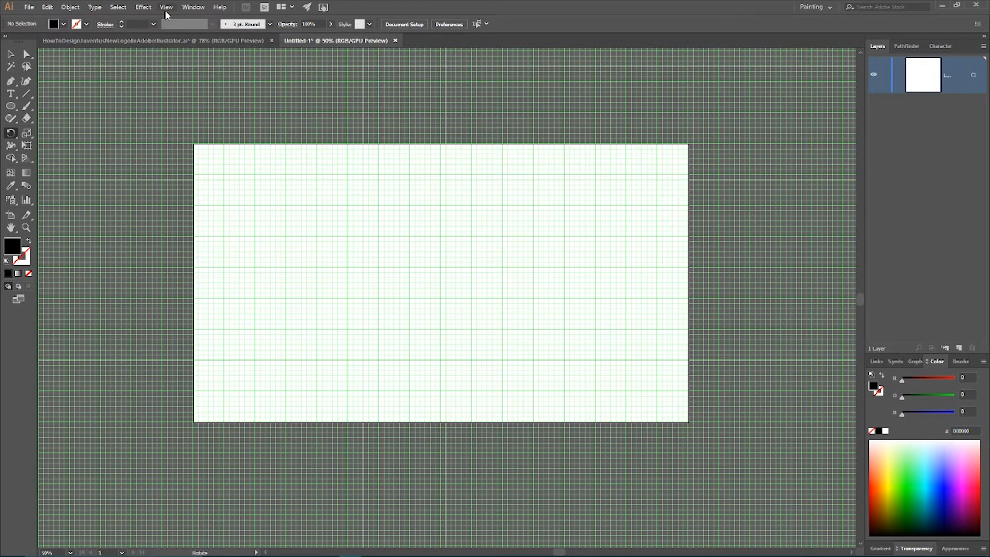
- Turn on Snap to Grid from the View menu, then head to the Edit menu
left_click(167, 7)
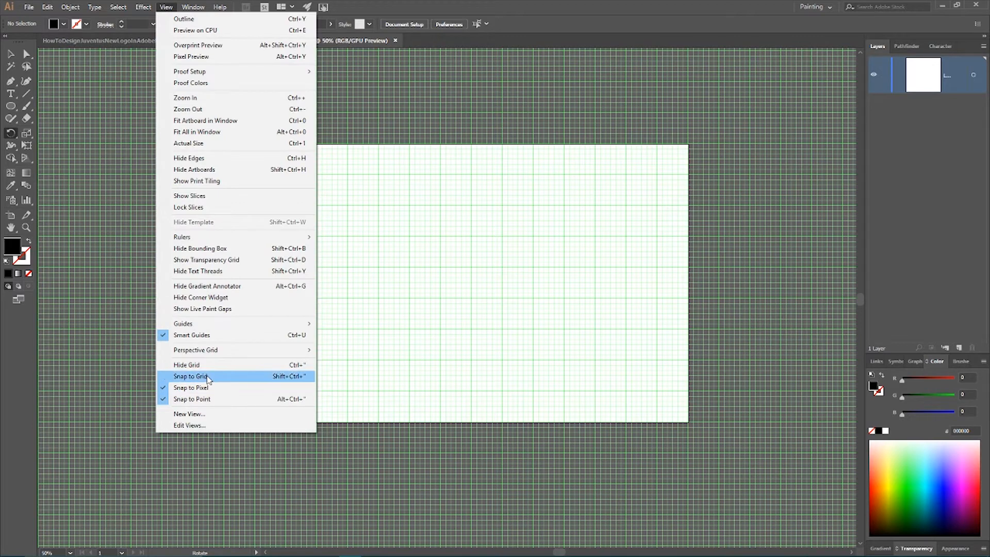
left_click(192, 376)
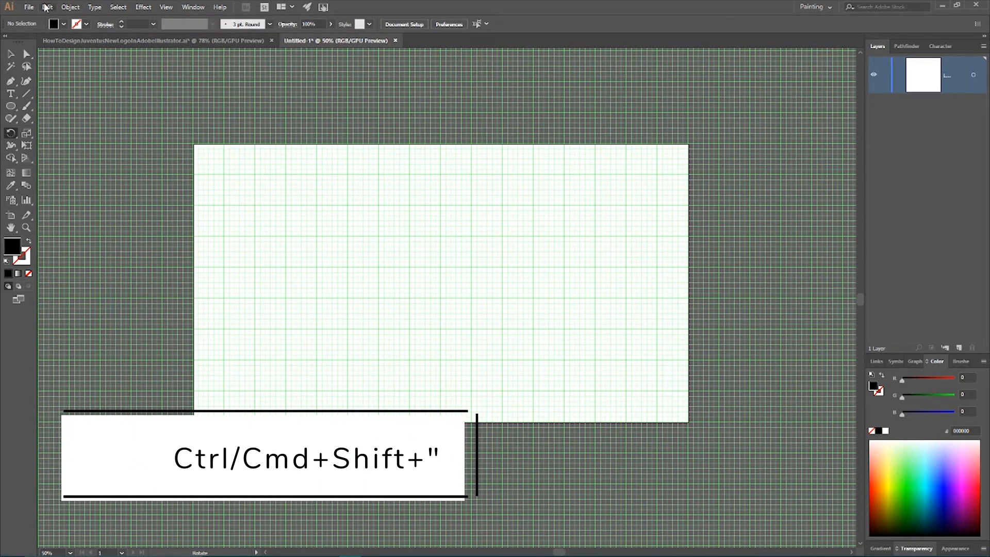
left_click(47, 7)
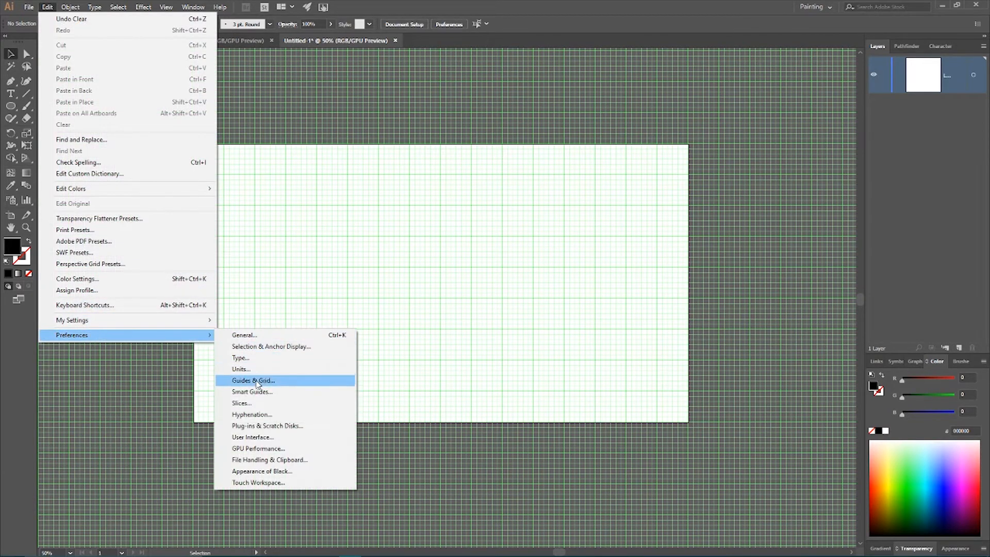
- Set grid to 120 px gridlines with 6 subdivisions and a smaller keyboard increment, then confirm
left_click(254, 380)
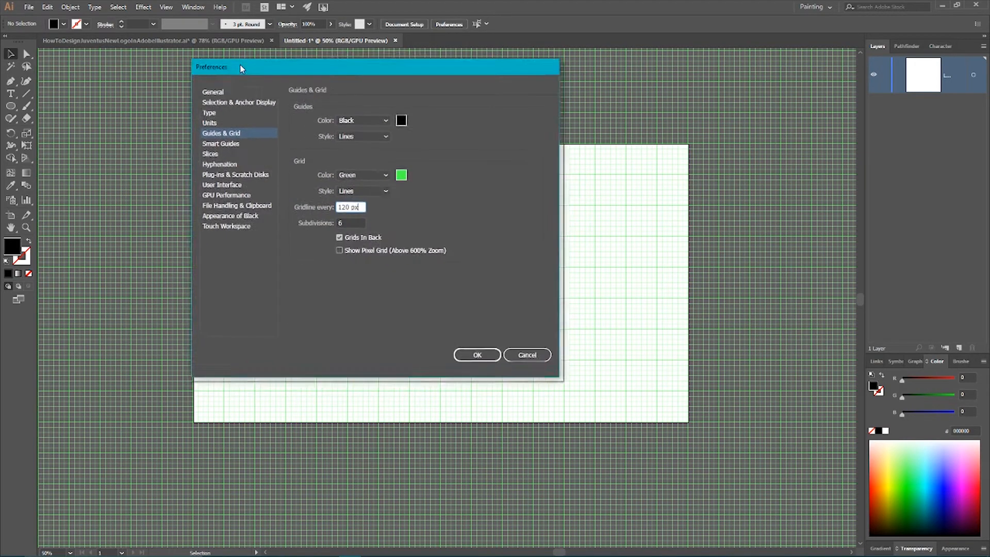
left_click(223, 84)
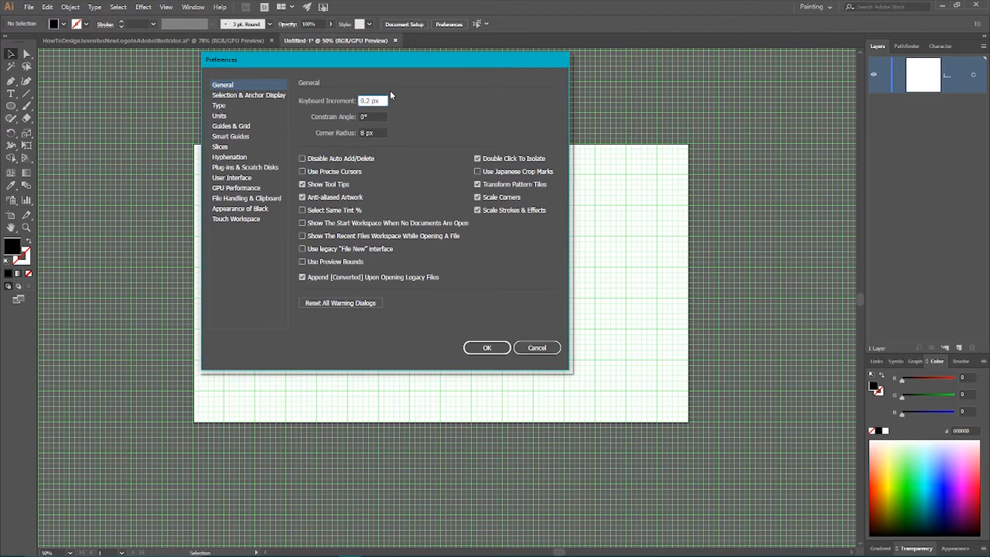
mouse_move(397, 100)
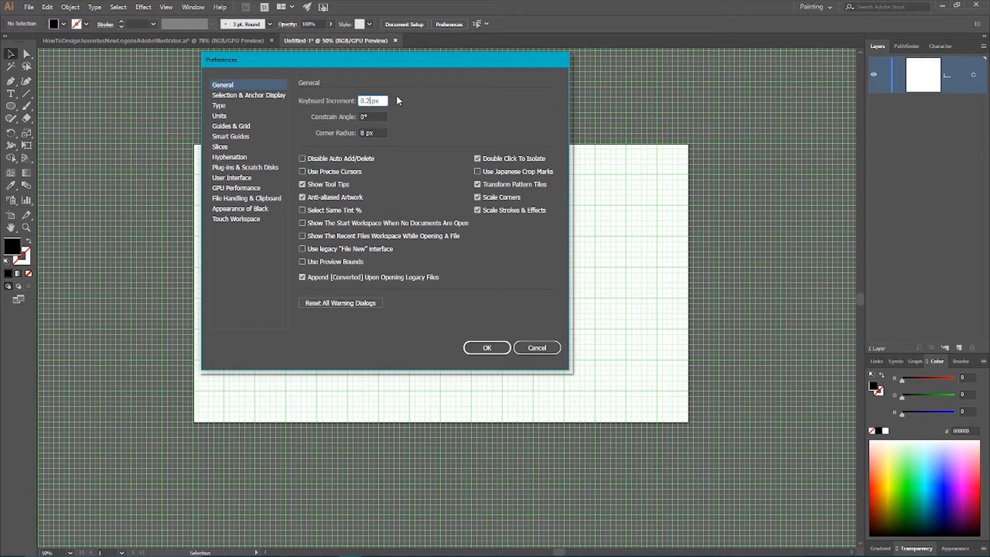
mouse_move(503, 383)
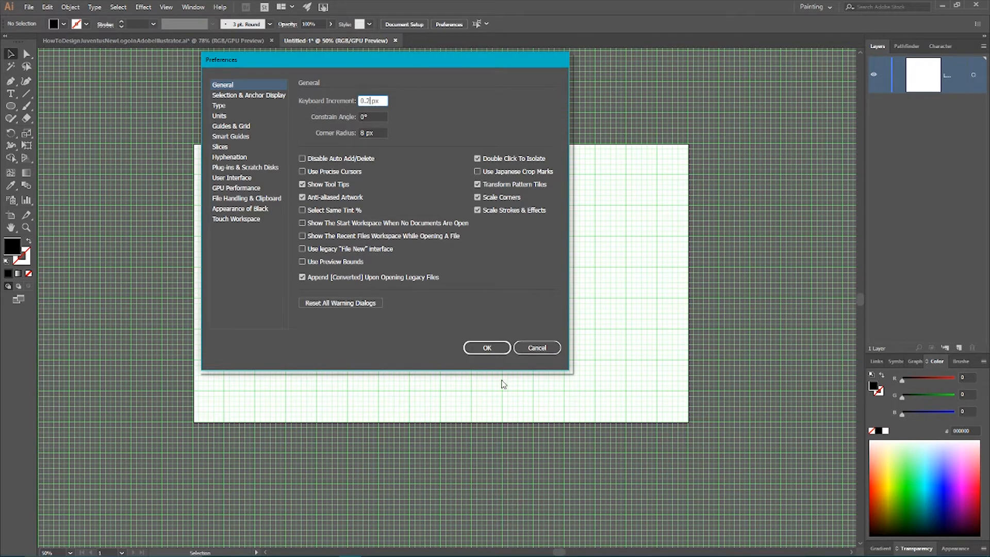
left_click(486, 347)
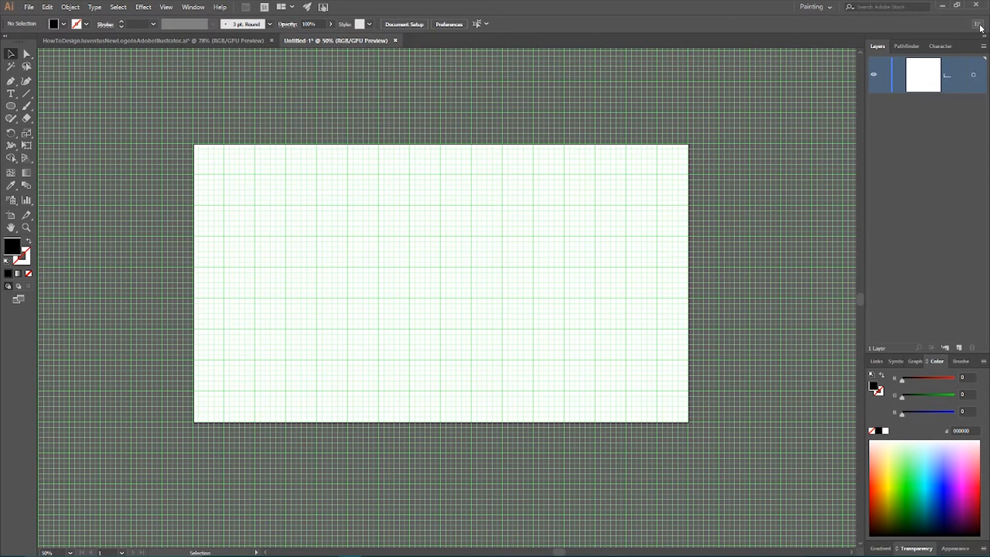
left_click(983, 24)
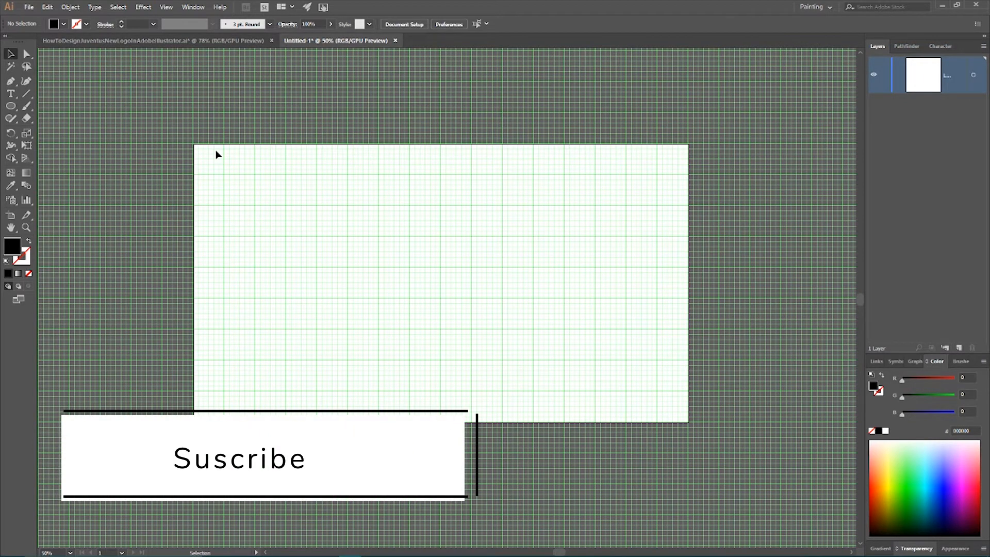
- Place a 200 × 60 px outlined rectangle on the upper part of the artboard
left_click(10, 107)
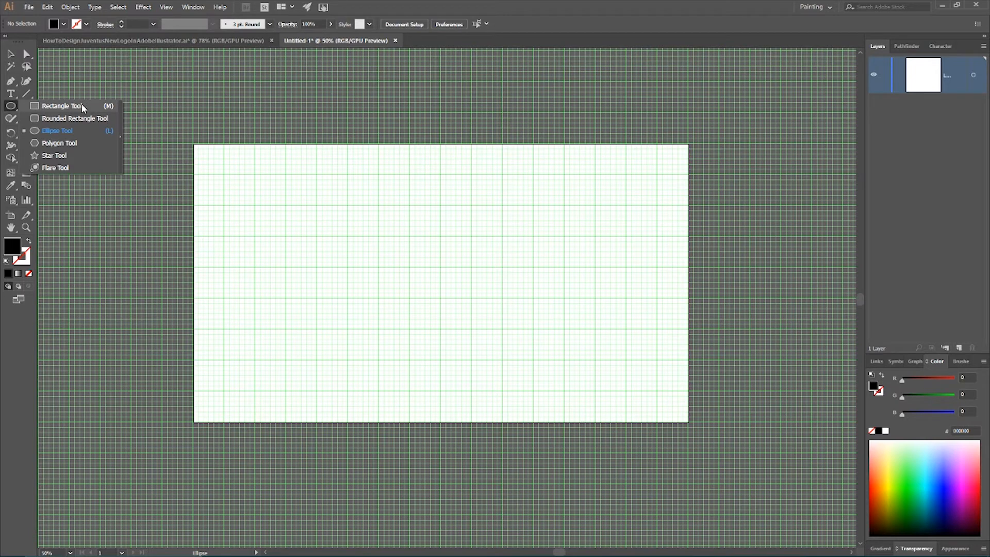
left_click(61, 106)
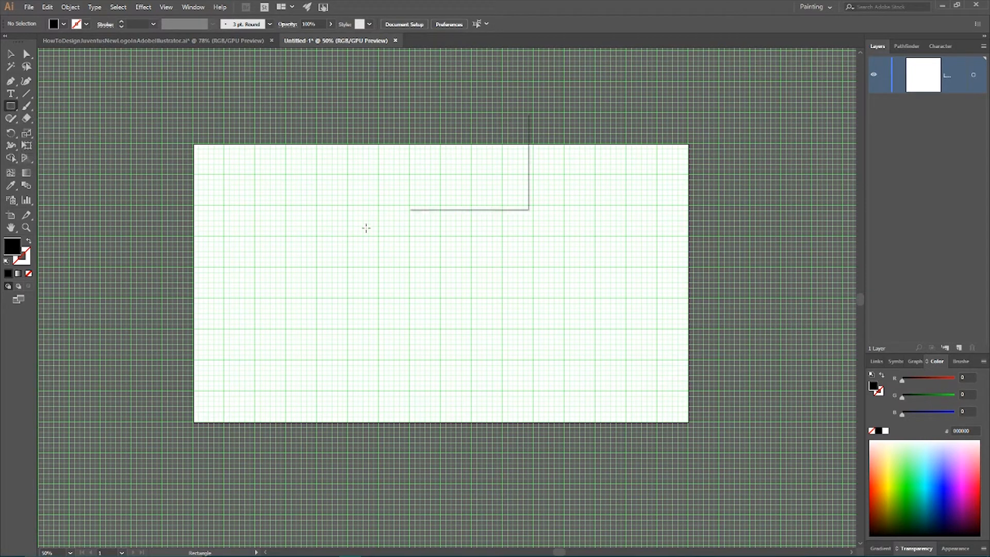
left_click(367, 227)
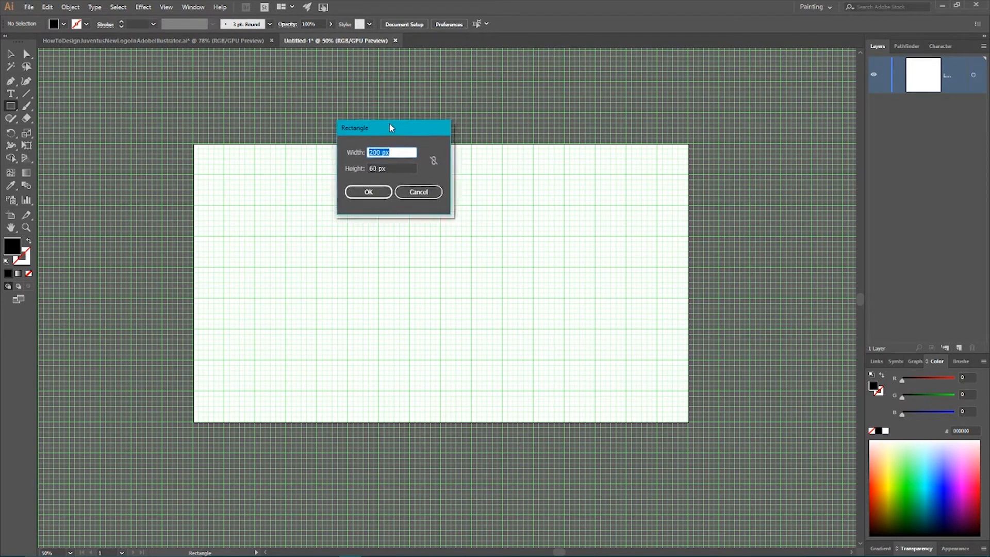
left_click_drag(390, 128, 384, 131)
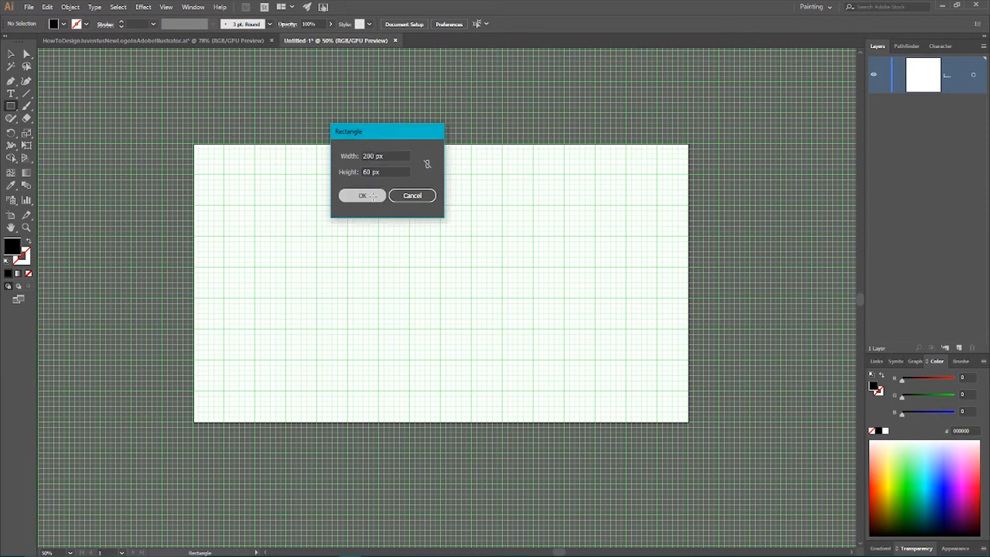
left_click(363, 195)
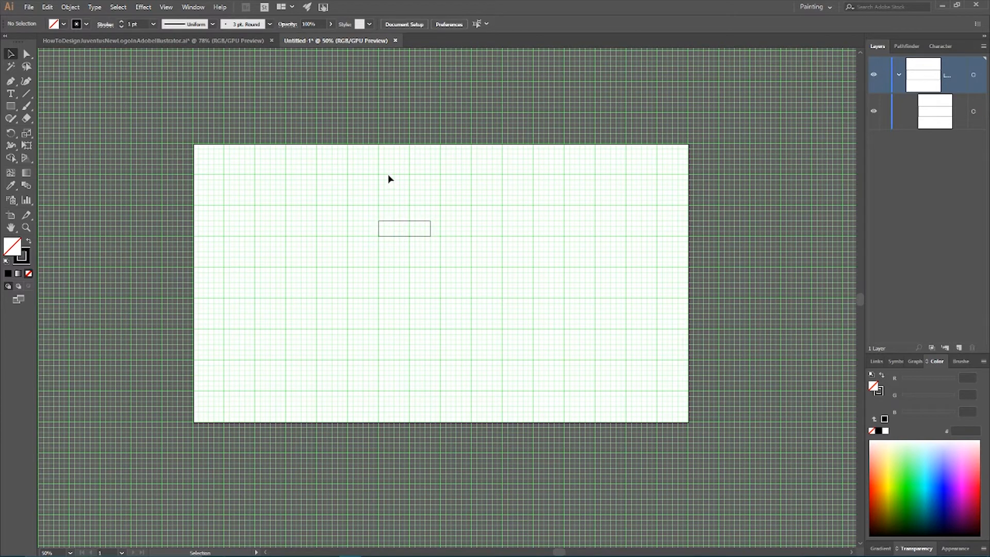
- Switch to the Line Segment Tool for the vertical construction lines
left_click(10, 94)
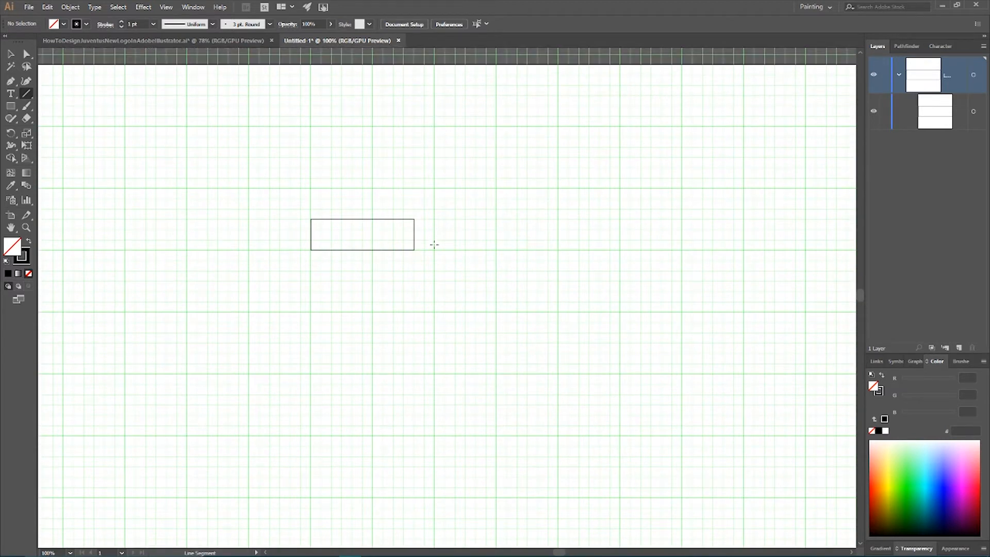
mouse_move(422, 210)
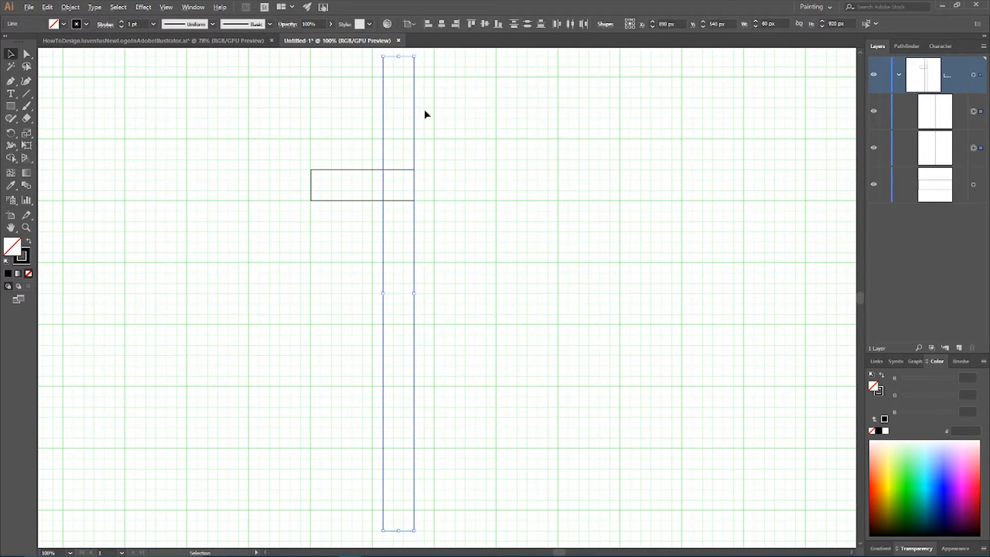
mouse_move(417, 114)
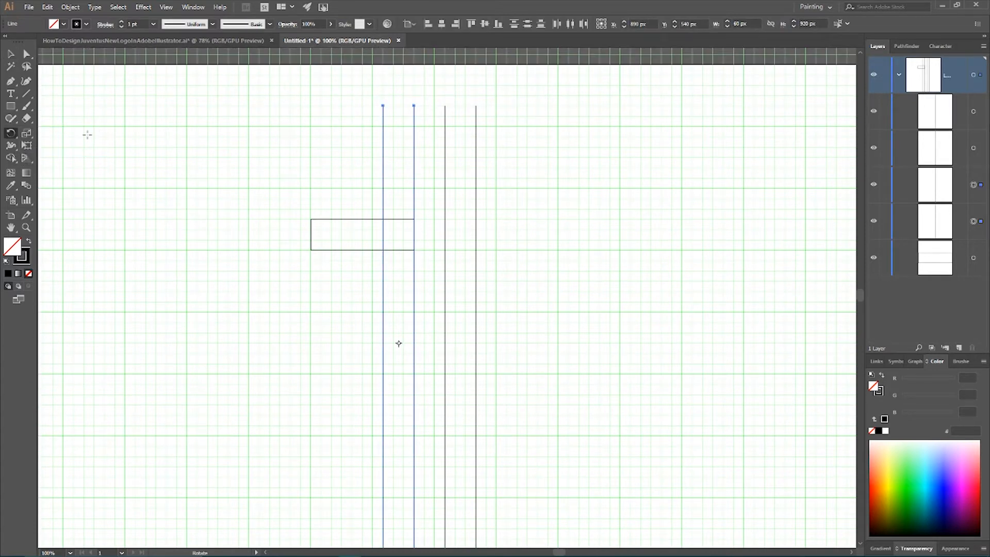
mouse_move(399, 379)
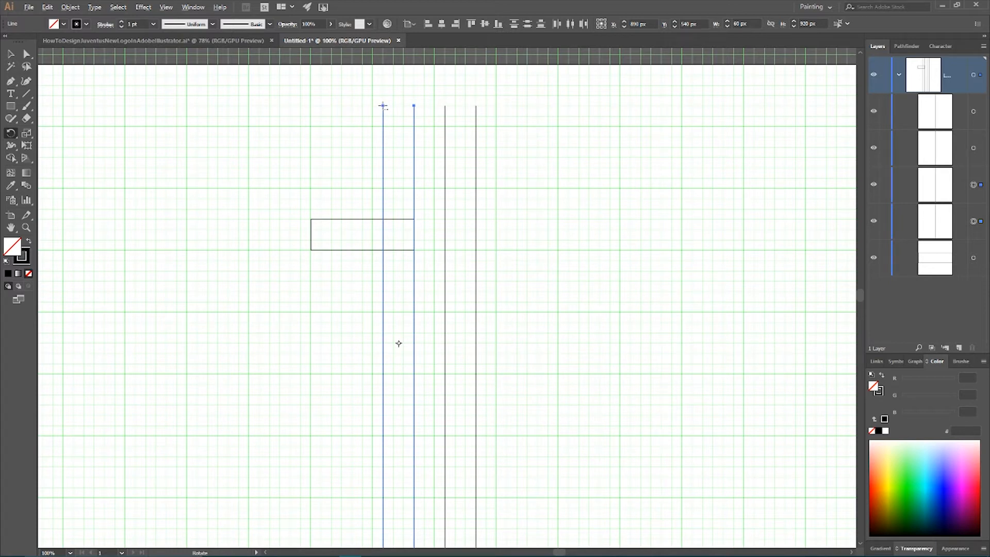
mouse_move(383, 108)
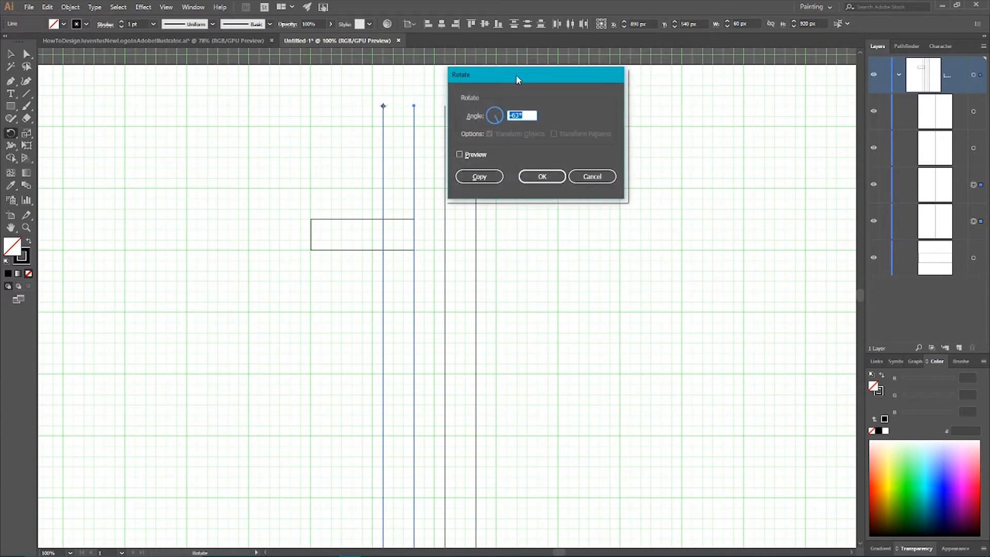
- Rotate the selected line copies by -63° so they cross the verticals diagonally
left_click_drag(536, 74, 236, 89)
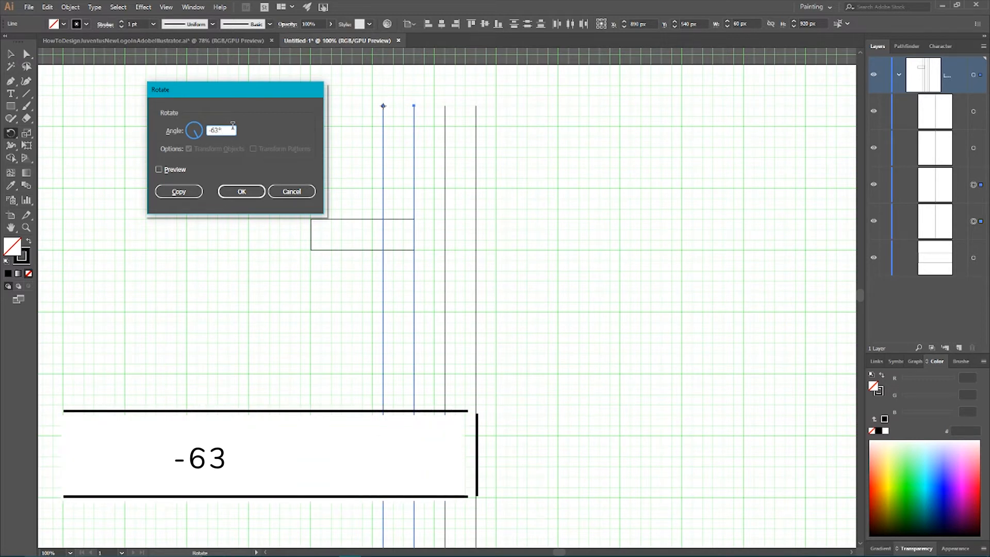
left_click(242, 192)
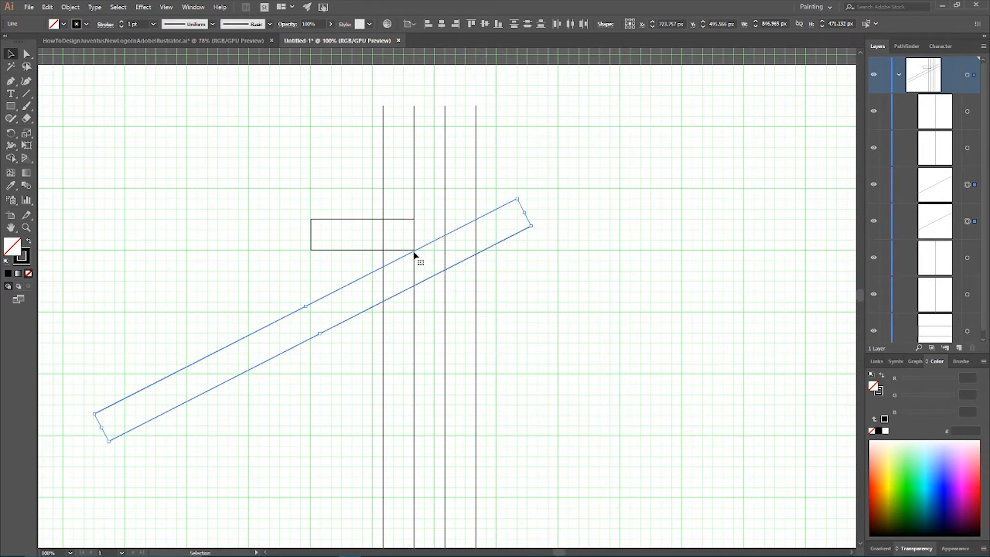
mouse_move(416, 255)
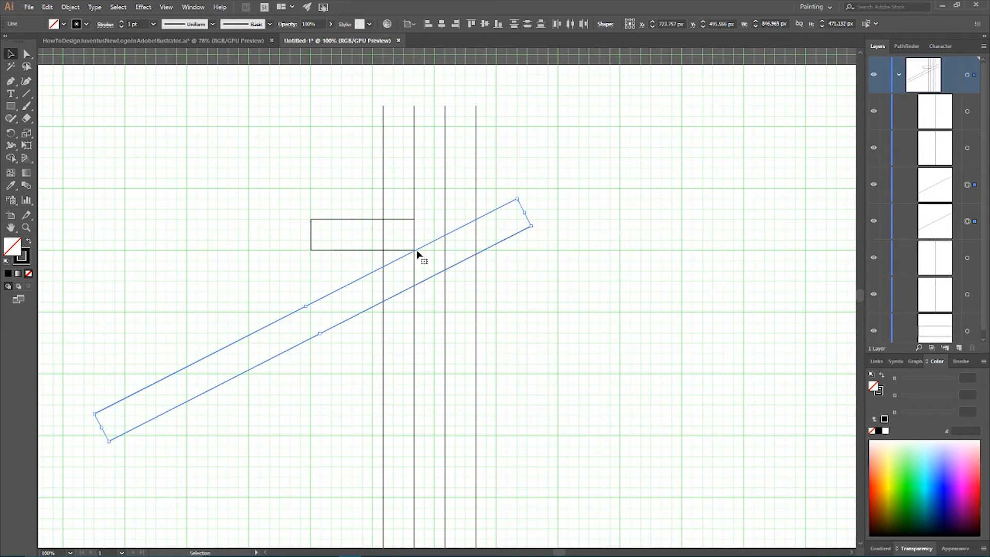
mouse_move(432, 251)
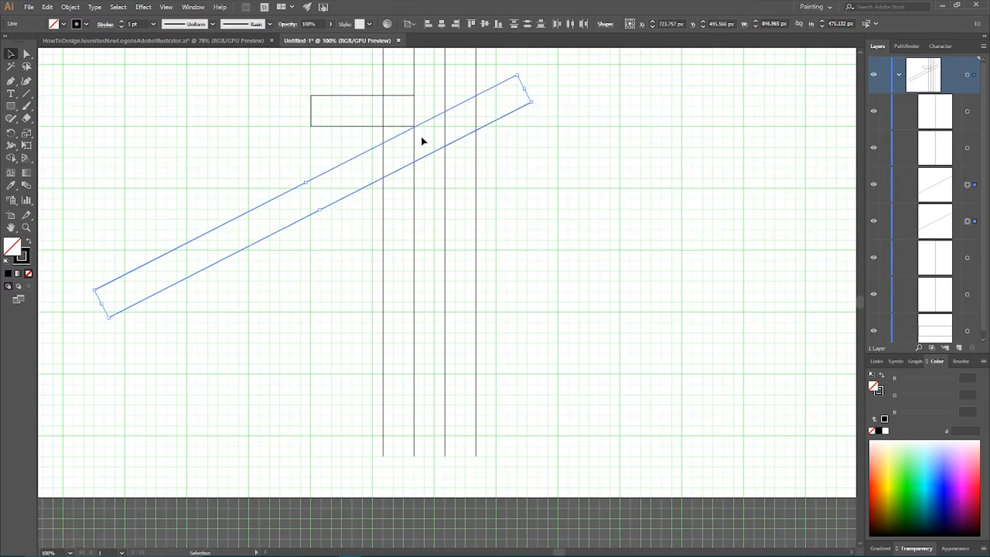
mouse_move(429, 125)
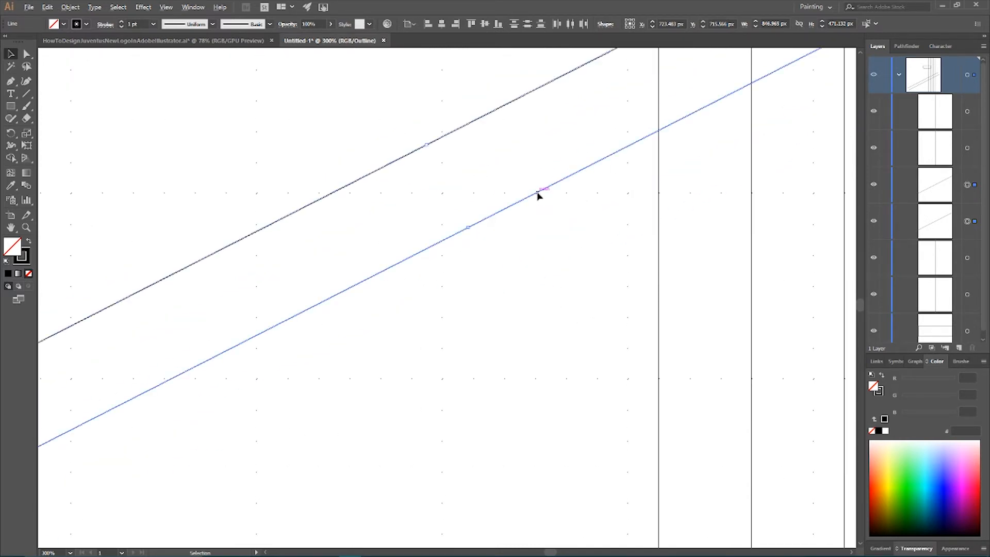
- Alt-drag two more parallel diagonal copies below the first pair and refit the view
left_click_drag(539, 190, 555, 238)
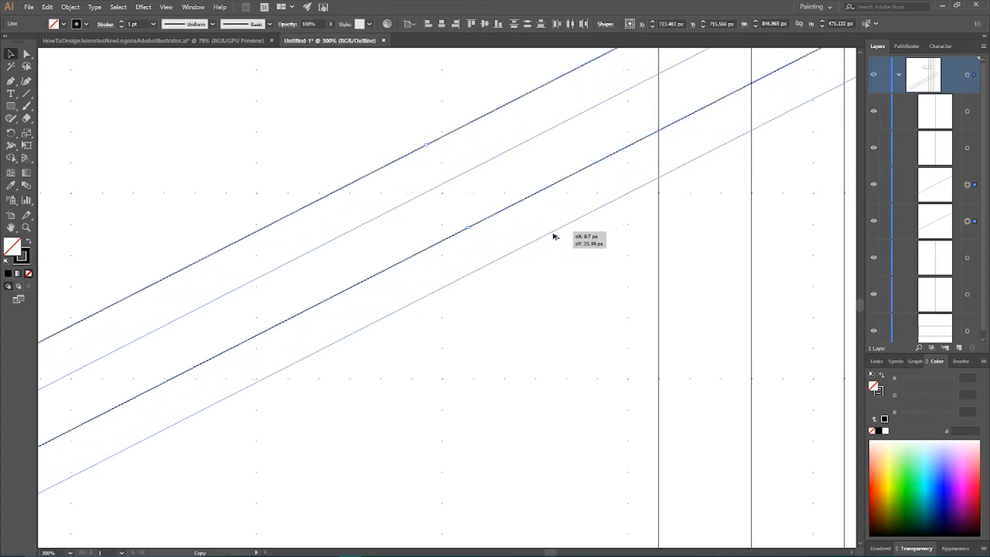
left_click_drag(555, 236, 564, 282)
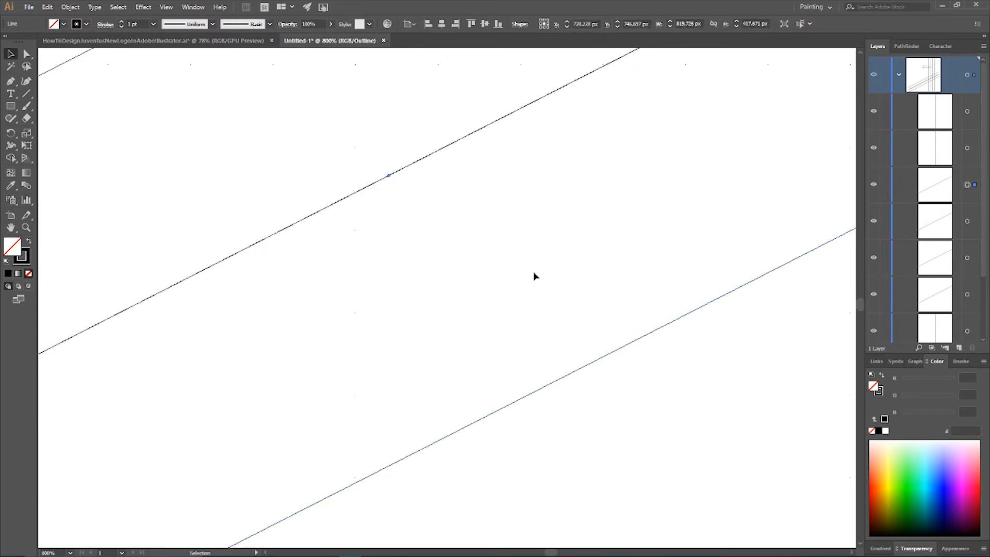
mouse_move(535, 271)
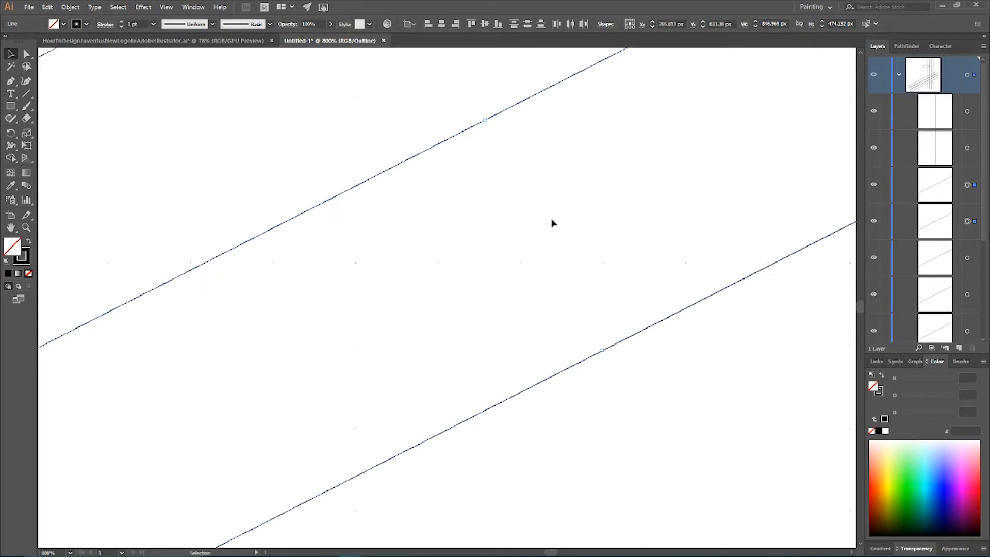
key("ctrl+d")
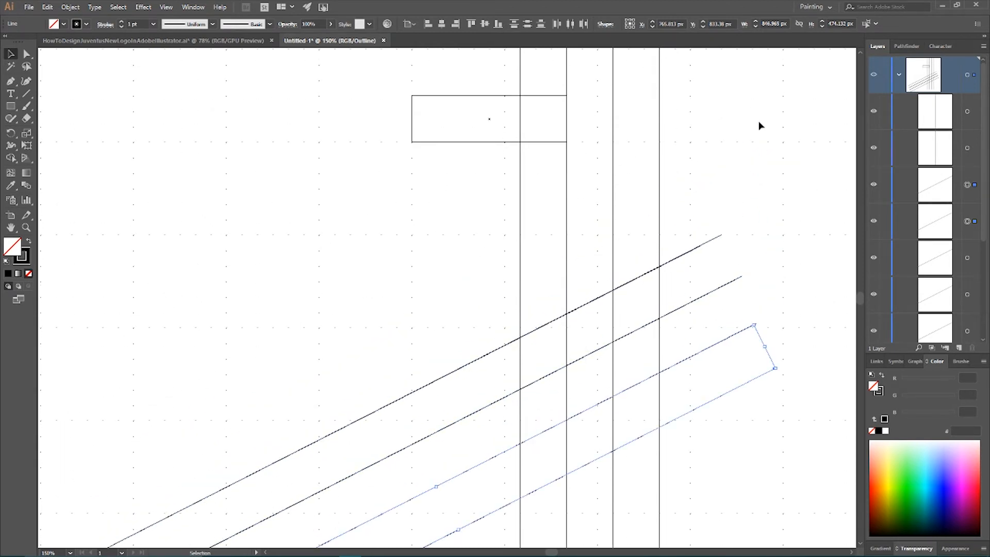
mouse_move(745, 112)
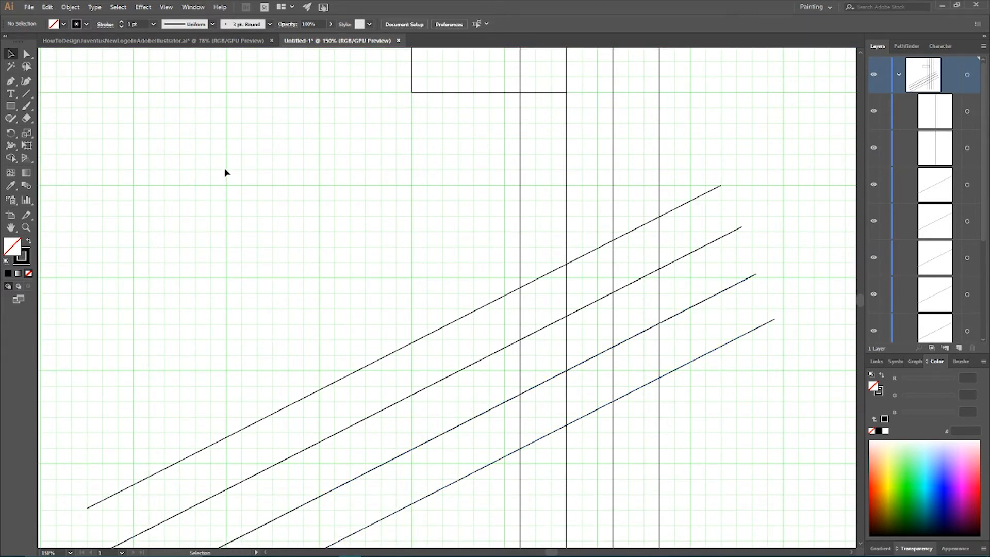
- Create a 230 px circle with the Ellipse Tool resting on the top diagonal line
left_click(10, 106)
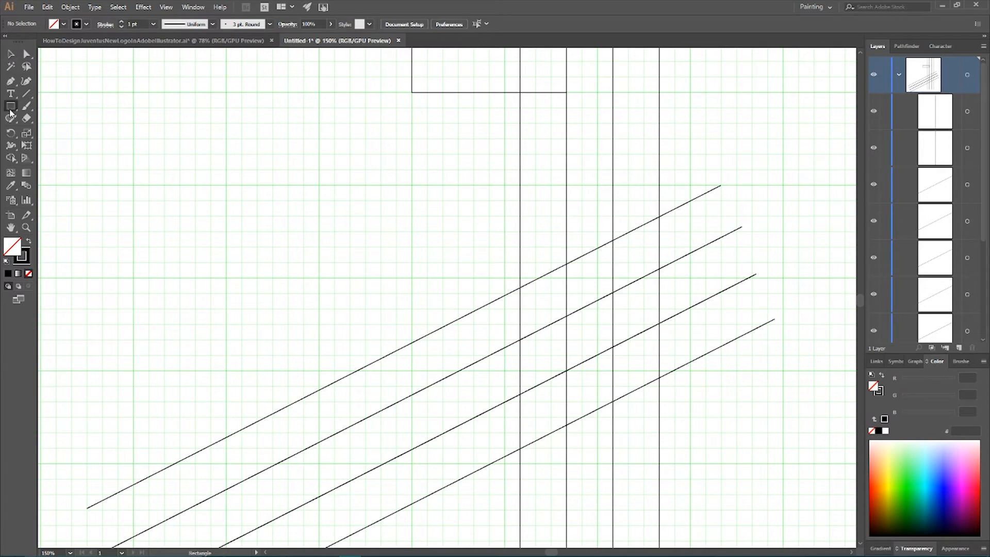
left_click(10, 106)
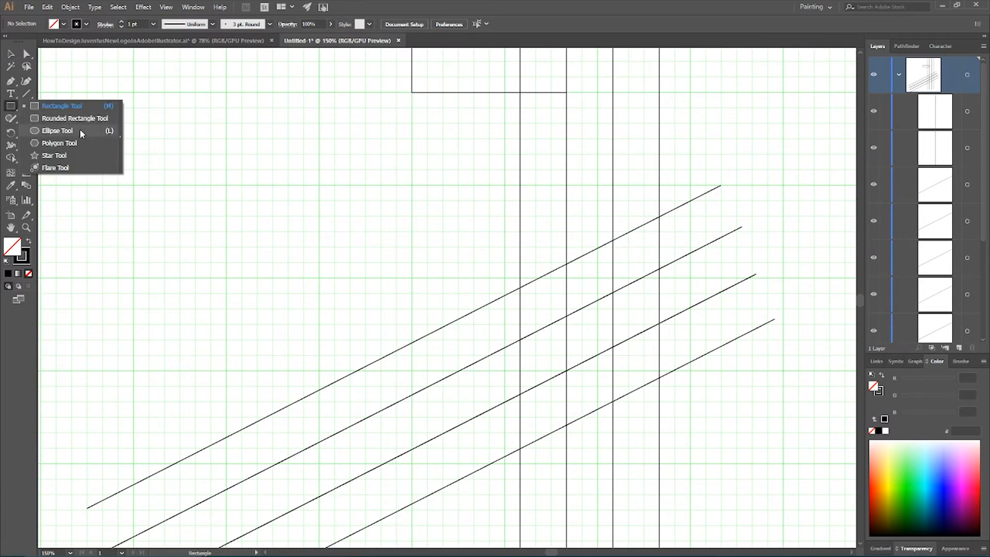
left_click(58, 131)
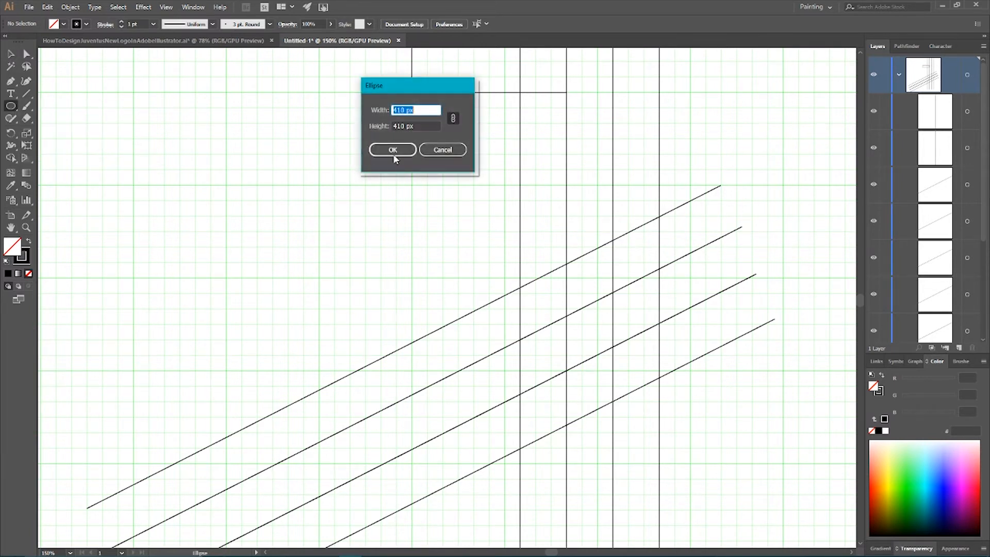
mouse_move(342, 115)
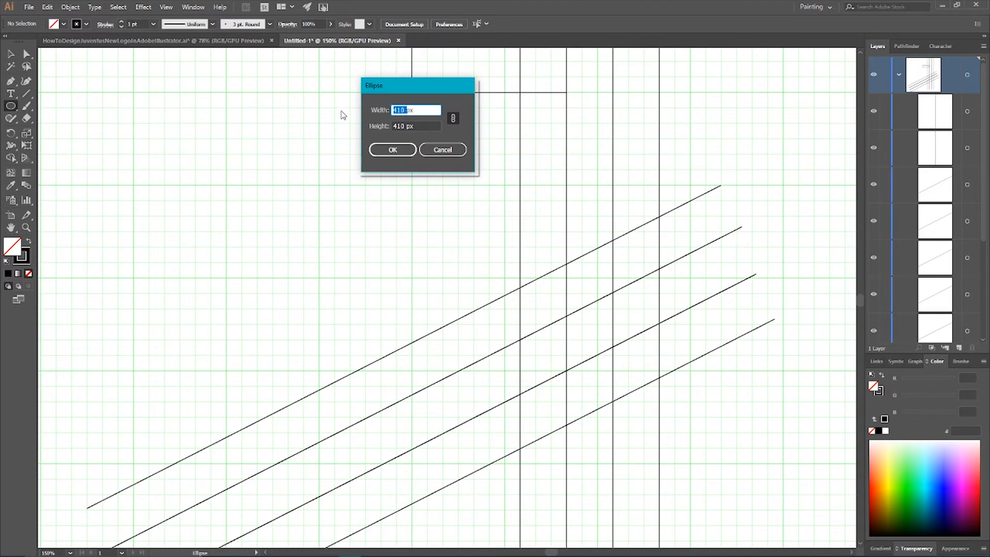
type("23")
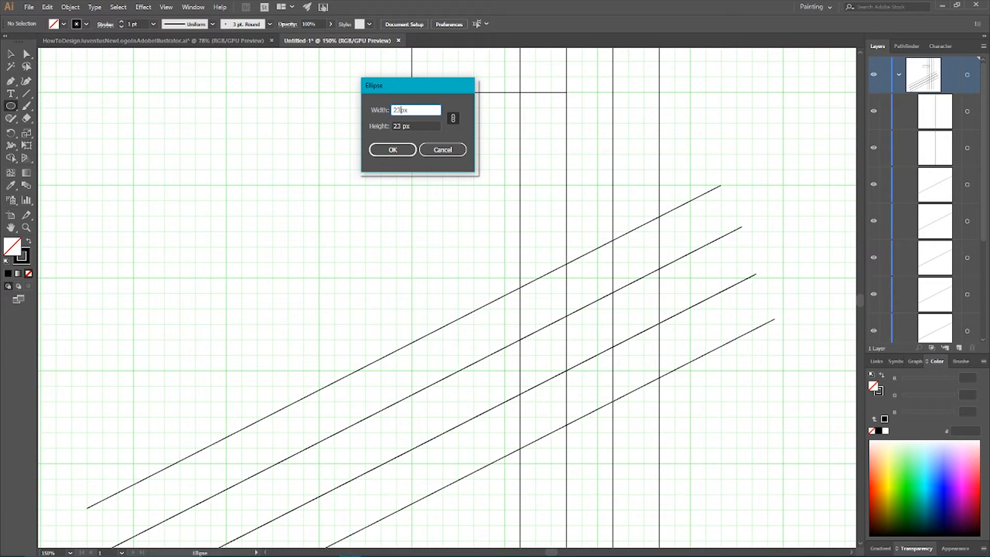
type("230")
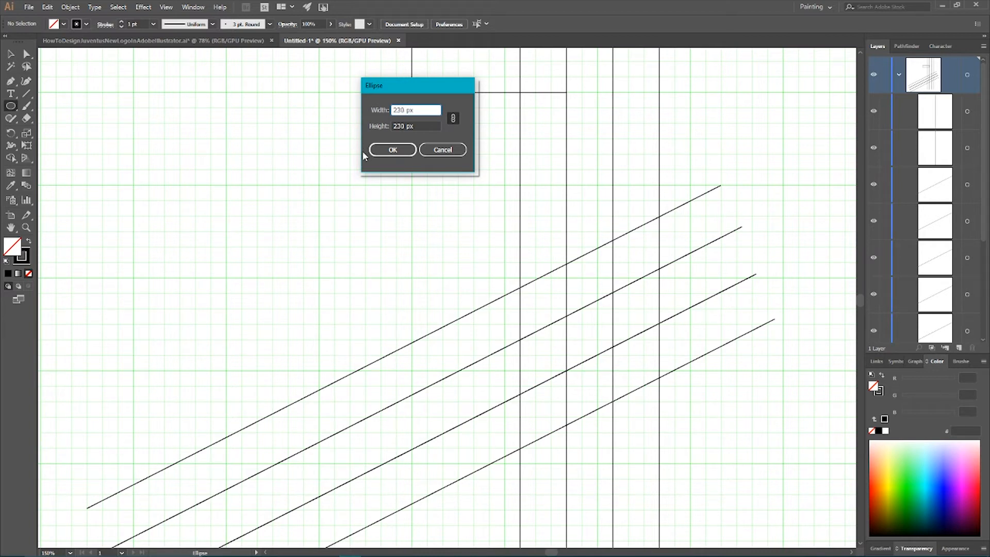
left_click(392, 149)
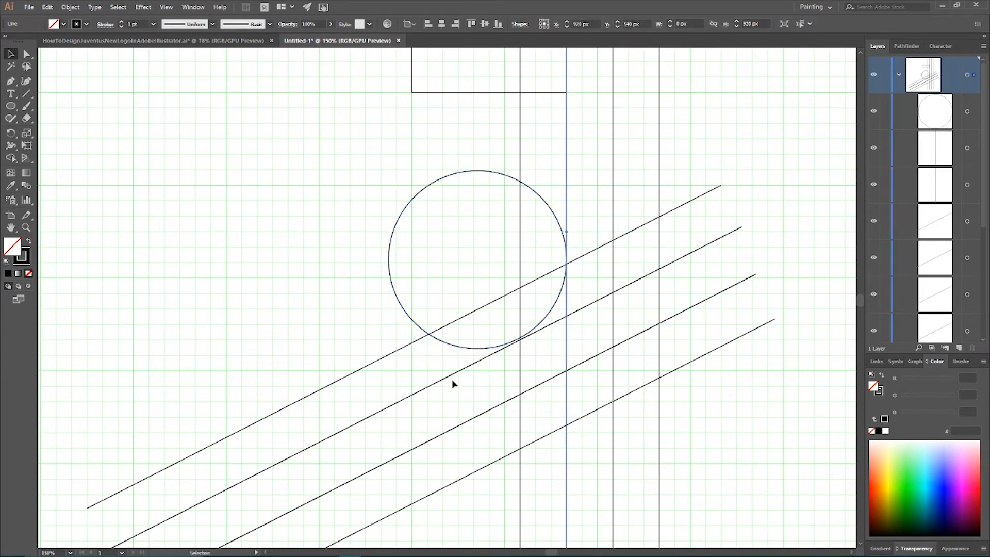
- Toggle Outline mode to check the circle meets the second vertical and top diagonal
left_click(445, 384)
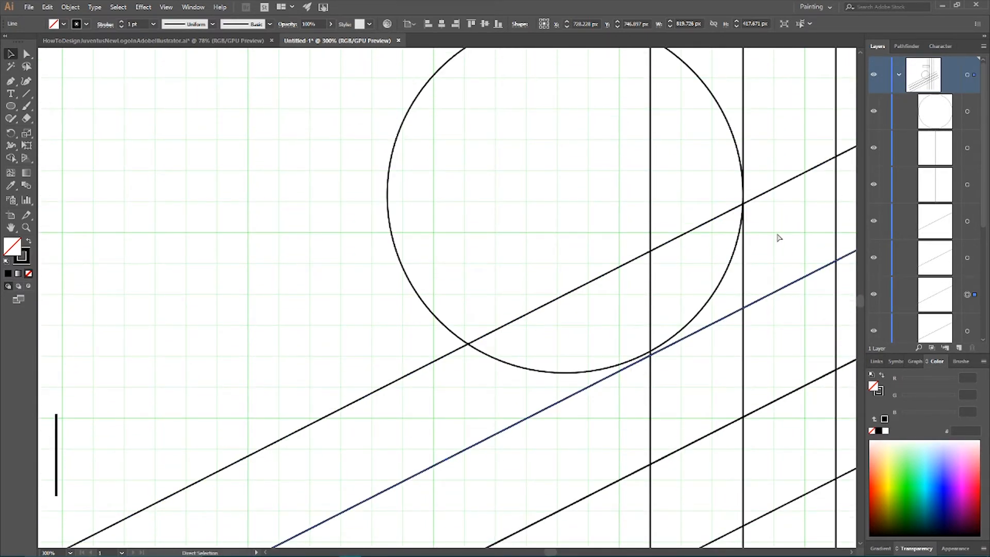
key("ctrl+y")
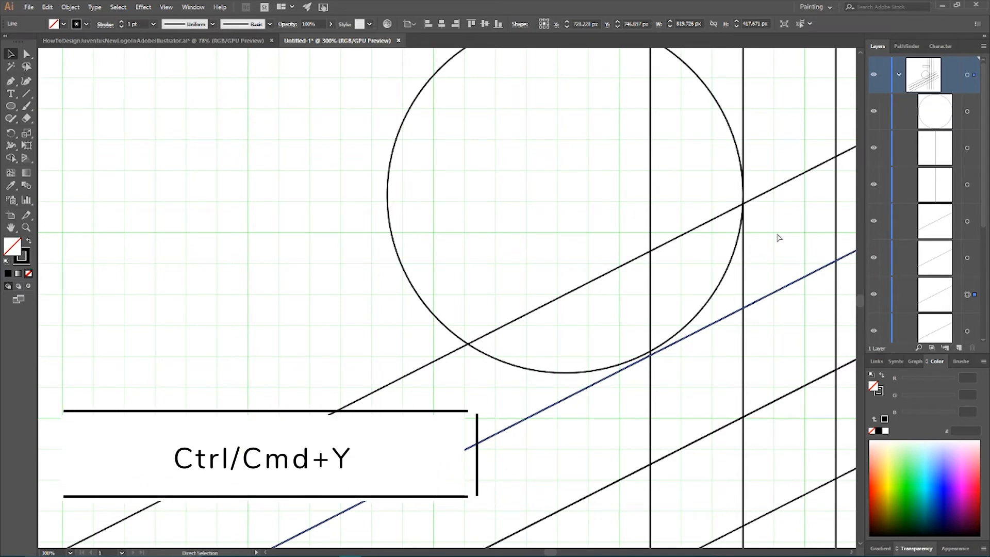
key("ctrl+y")
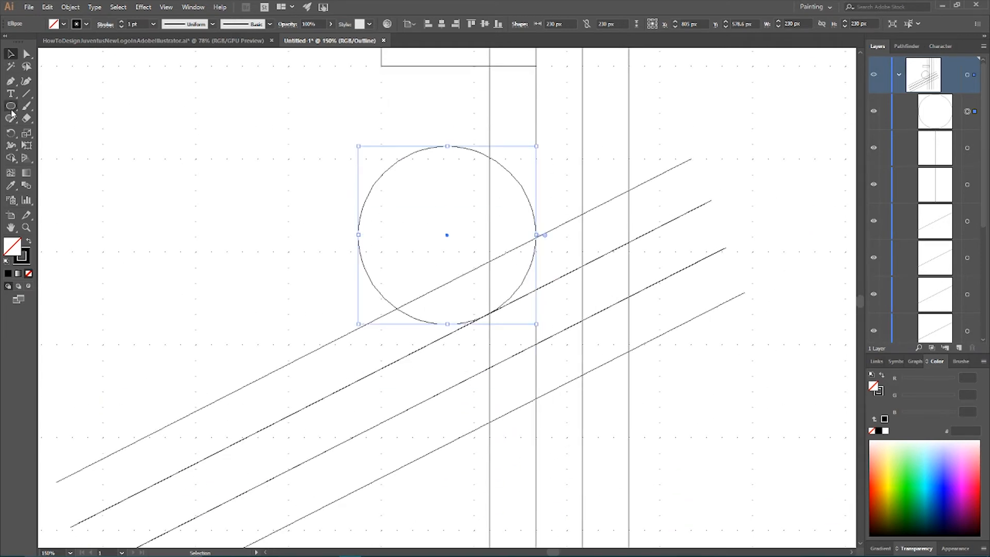
- Start a smaller 135 px circle centred on the first circle's centre point
left_click(10, 106)
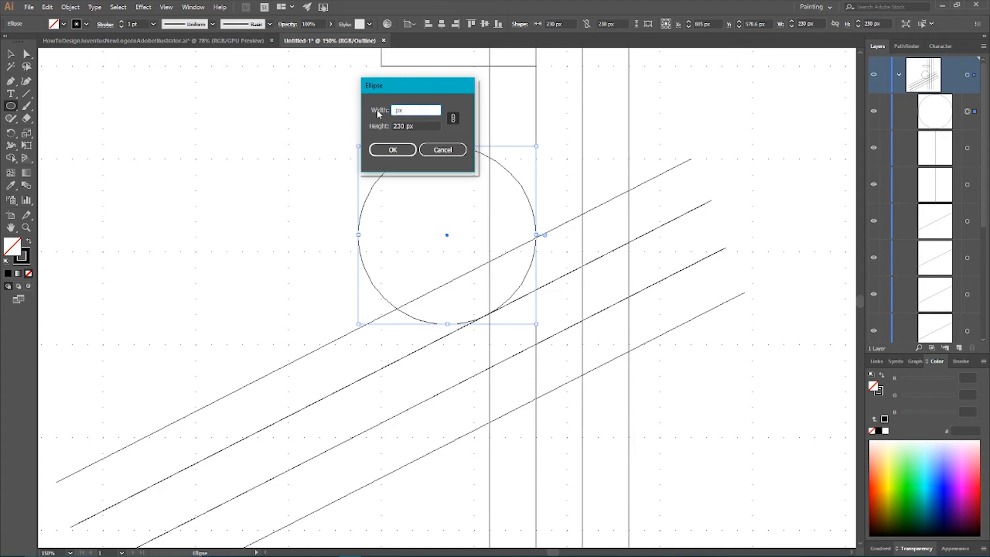
type("13")
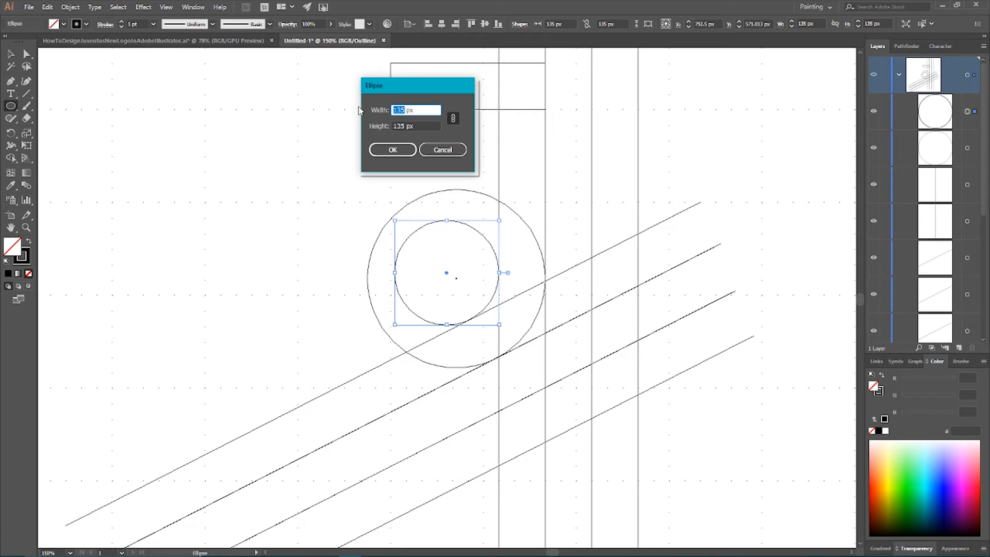
- Create a 520 px circle and select it for comparison with the reference logo
type("5")
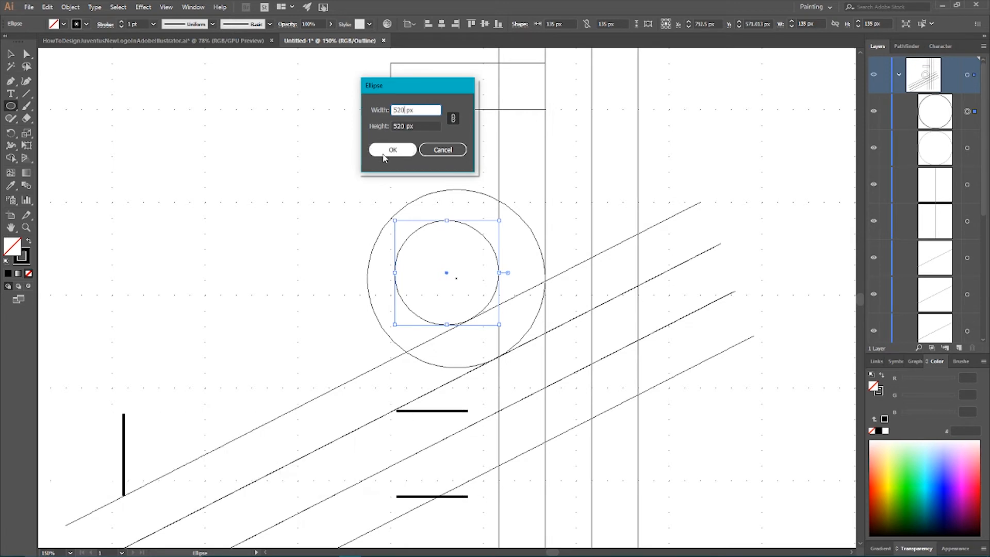
left_click(392, 150)
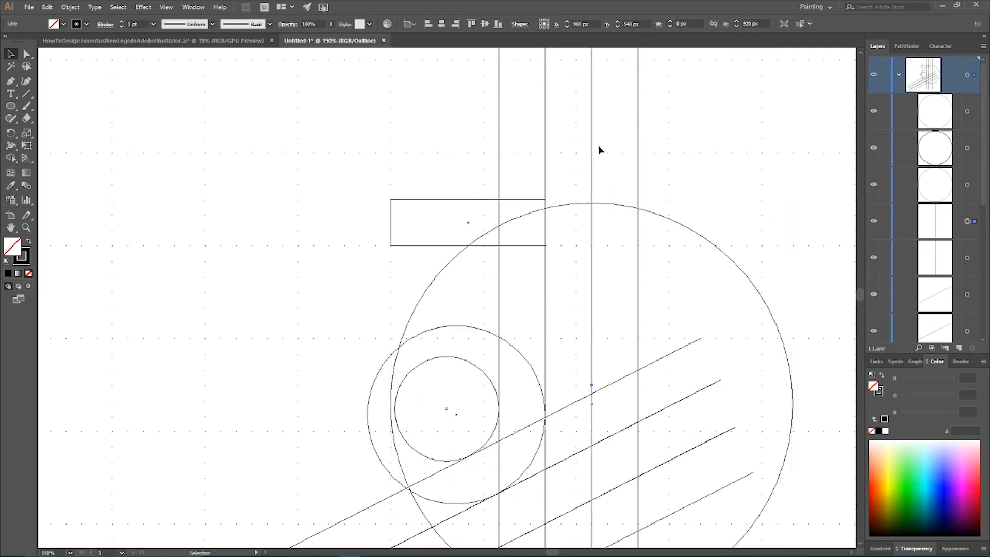
mouse_move(610, 258)
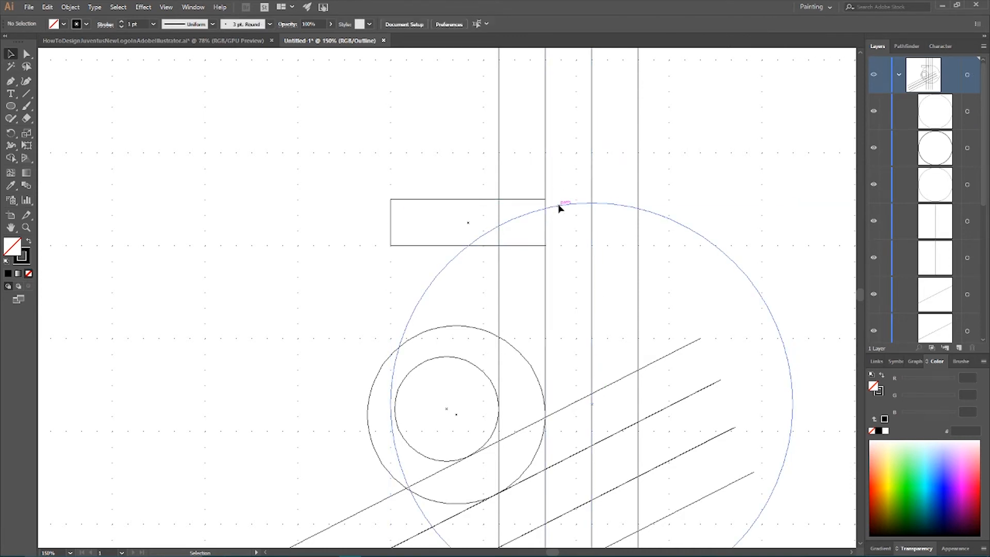
left_click(564, 193)
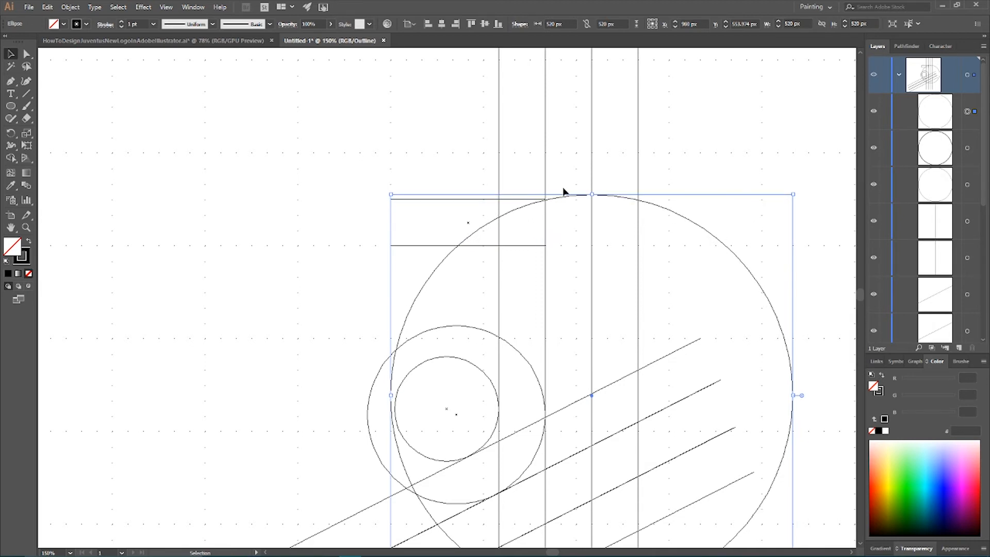
mouse_move(561, 171)
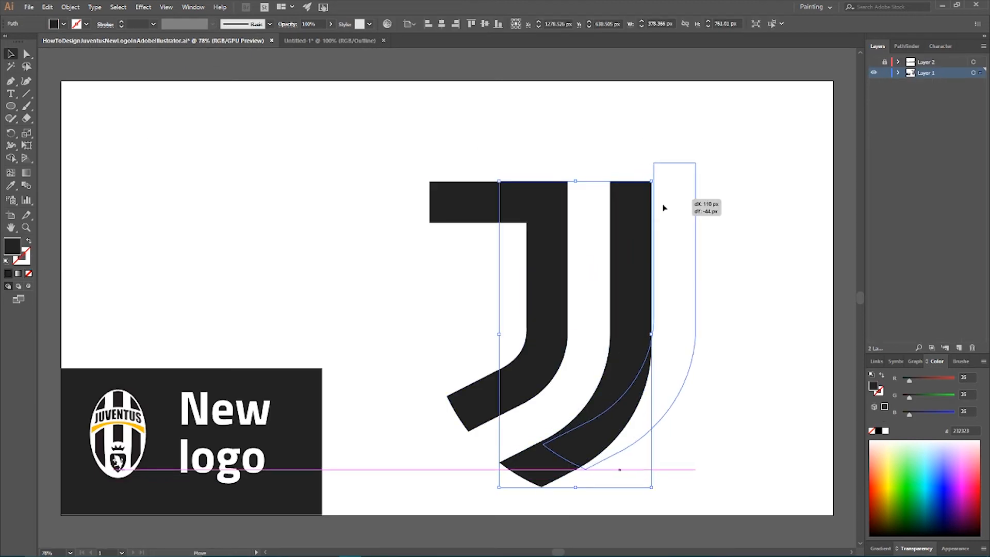
- Create a 345 px circle with the Ellipse dialog and fit it among the existing circles
left_click(328, 41)
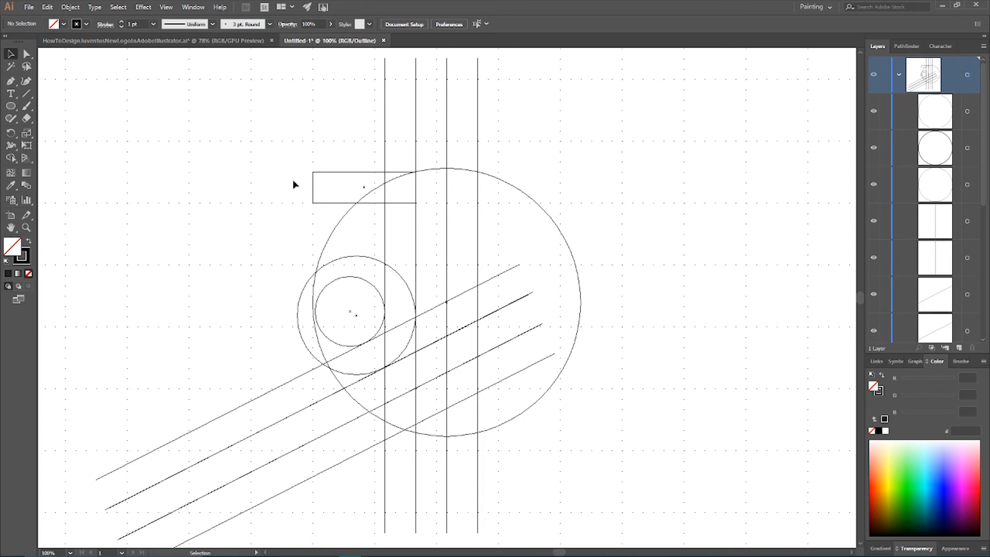
left_click(10, 105)
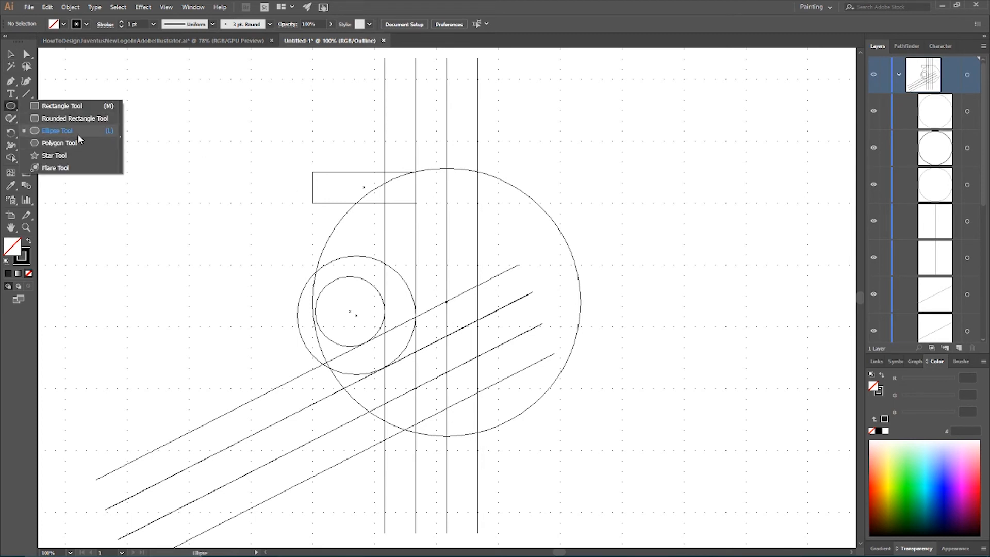
left_click(57, 131)
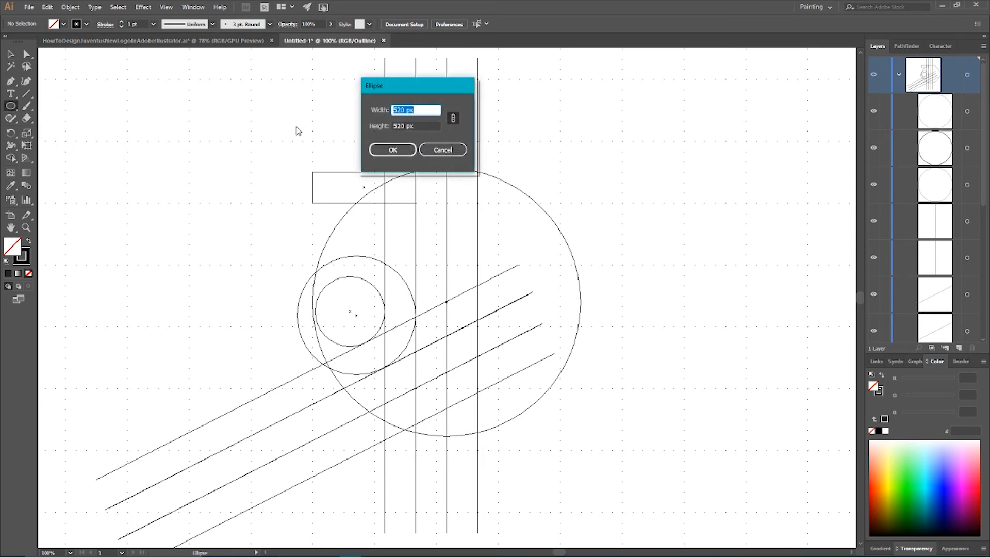
mouse_move(379, 102)
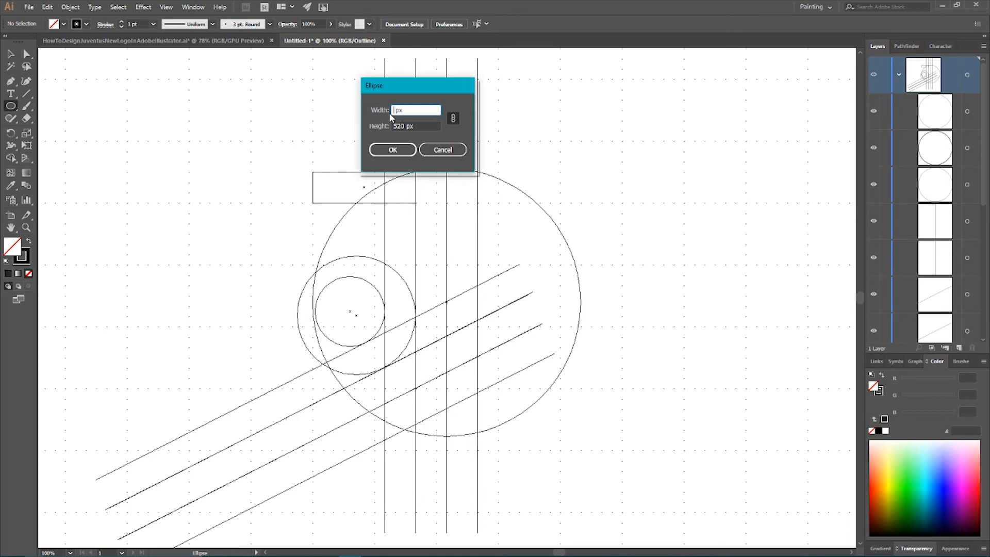
type("345")
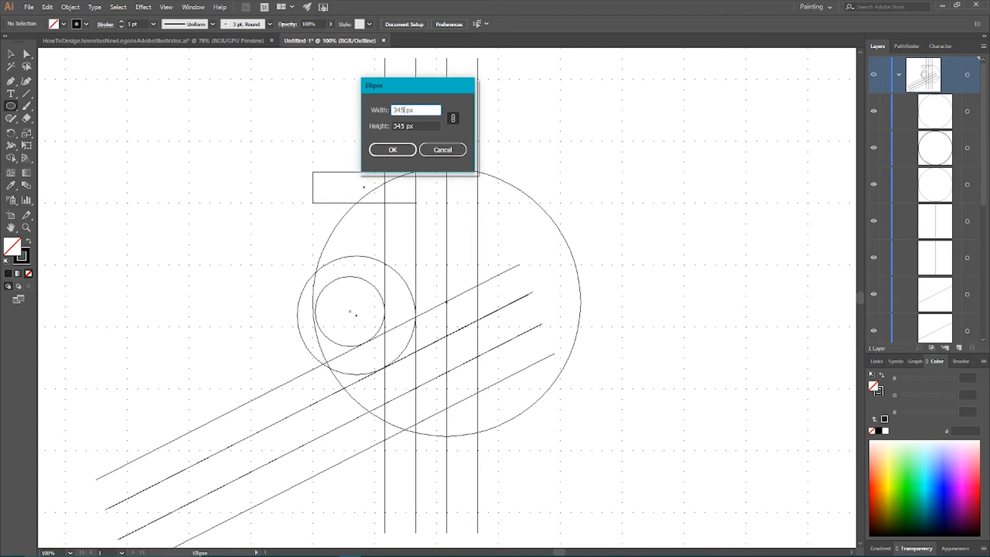
left_click(392, 150)
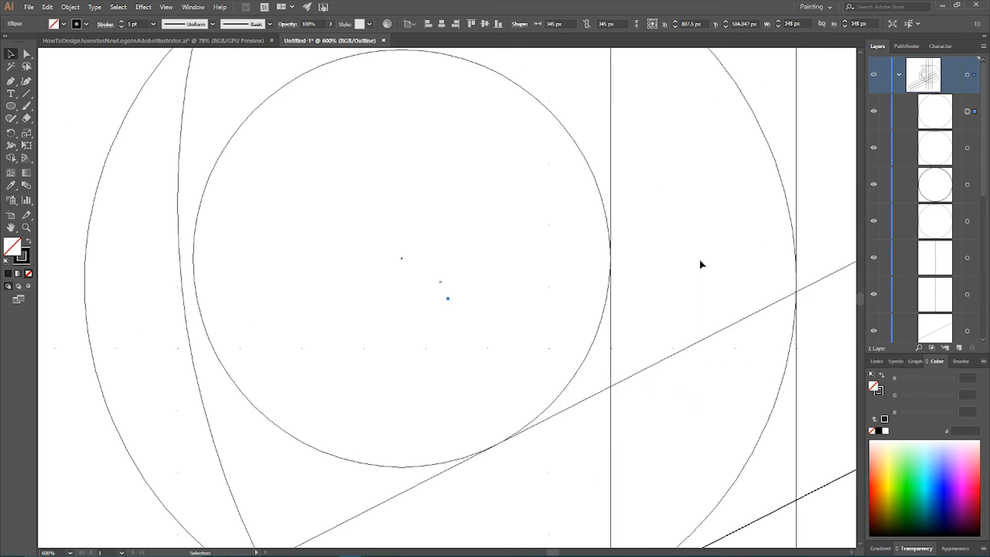
scroll("down", 3)
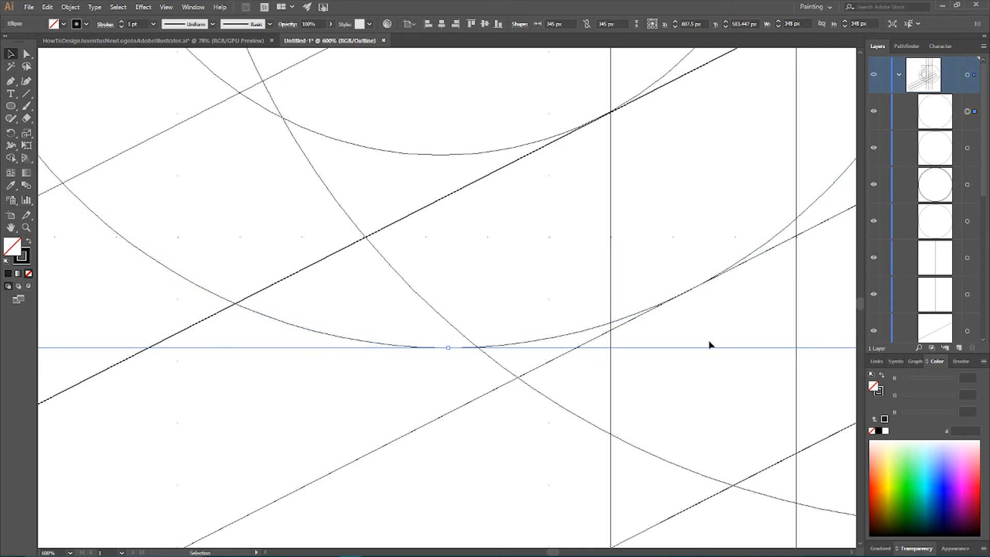
scroll("down", 3)
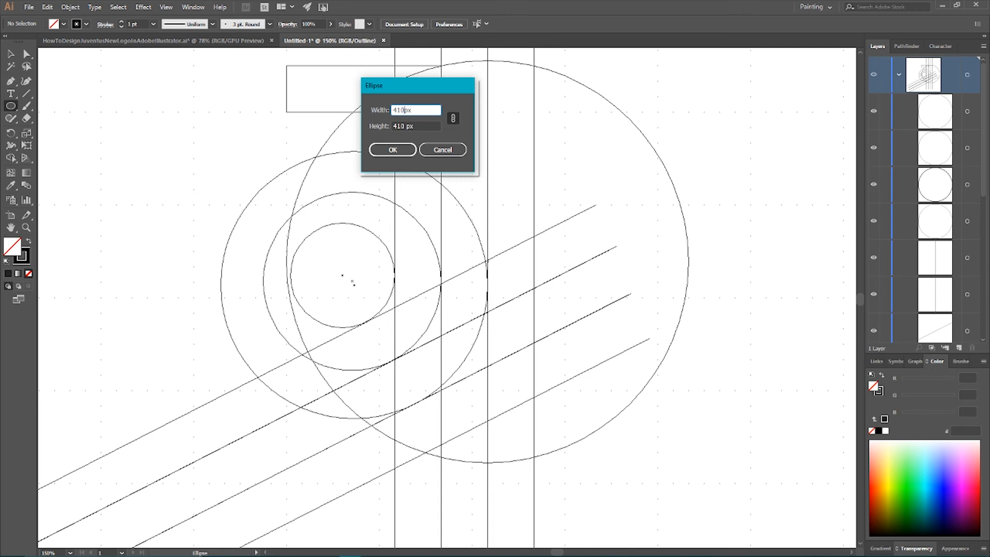
- Confirm the 410 px circle so it overlaps the smaller circles and vertical lines
left_click(392, 150)
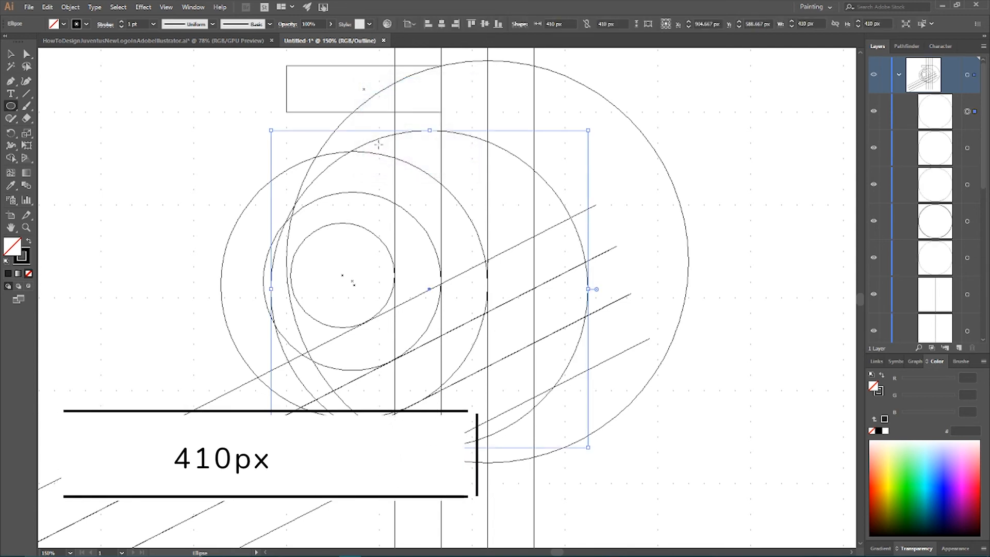
mouse_move(547, 186)
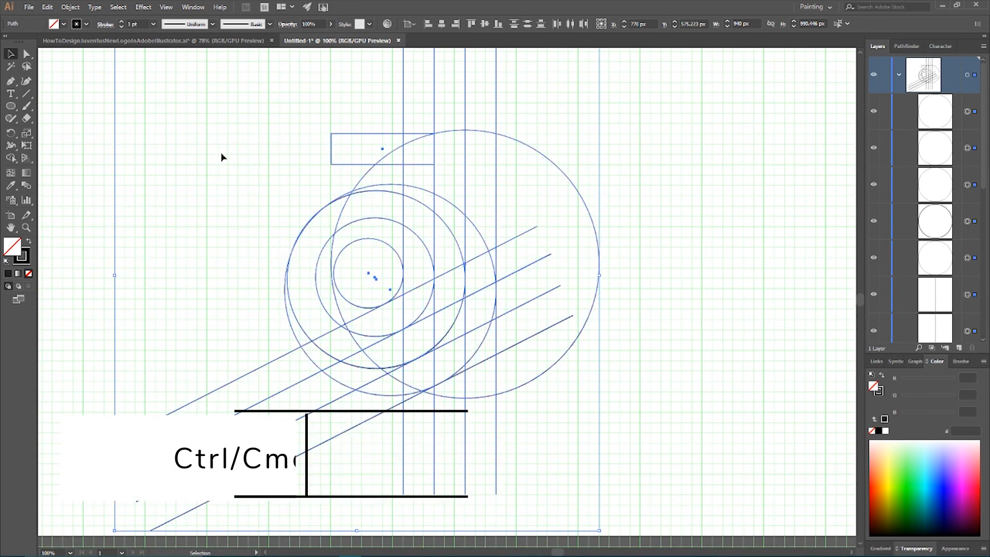
- With Shape Builder, merge the top bar region and the curved stem sections into J pieces
left_click(11, 157)
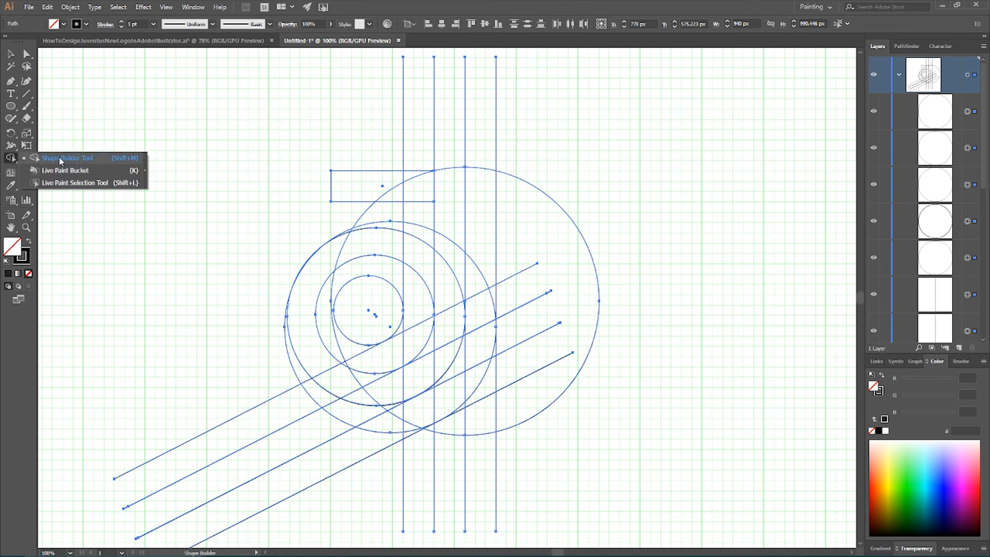
left_click(11, 158)
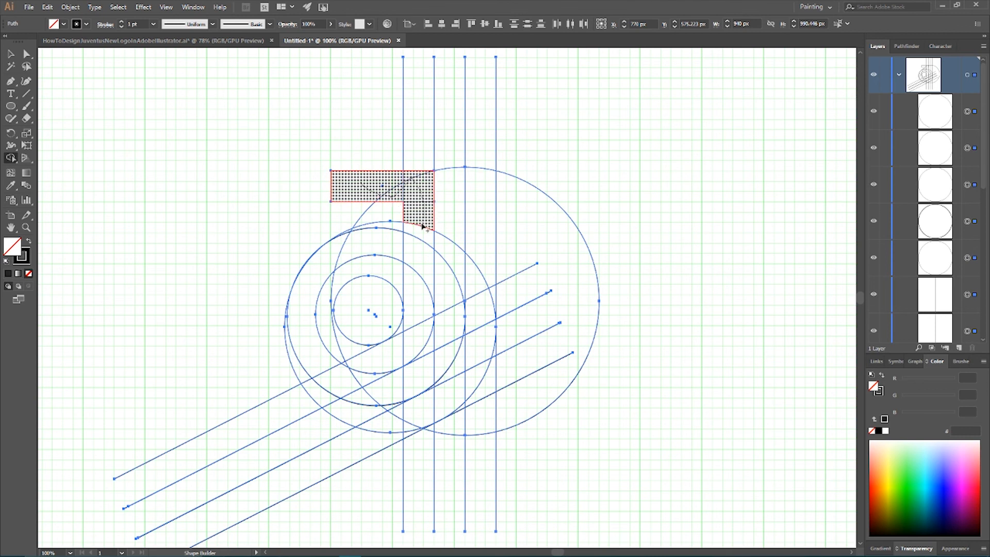
left_click_drag(417, 227, 416, 322)
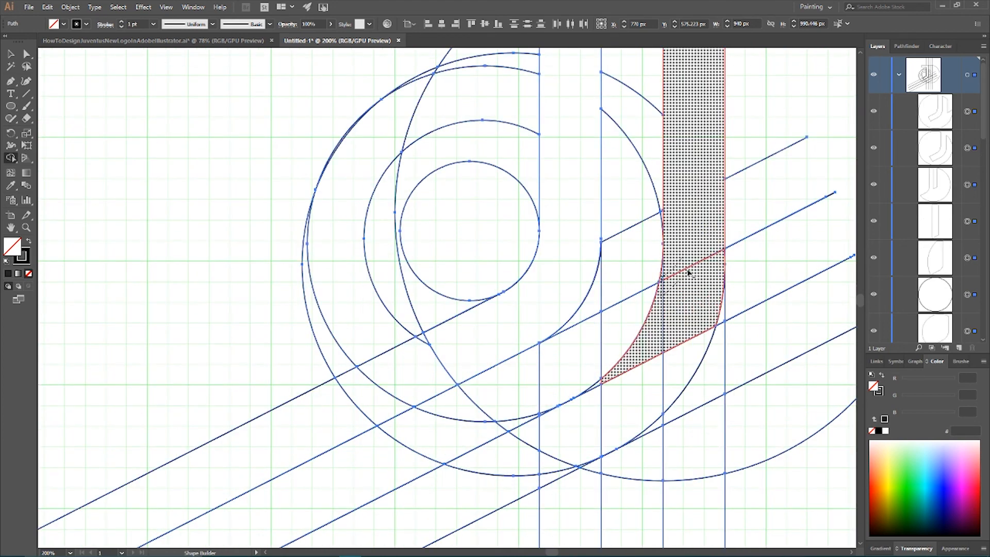
left_click_drag(688, 271, 533, 440)
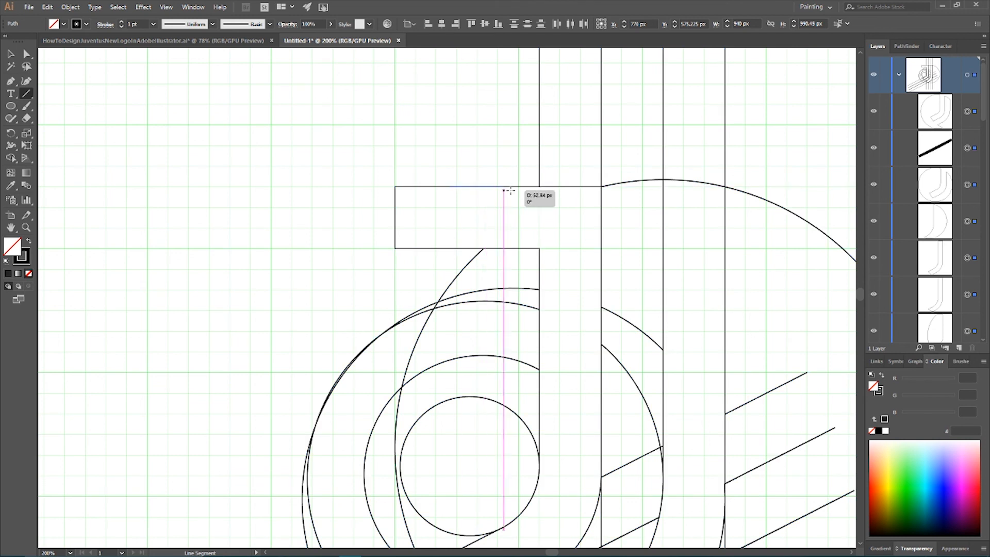
- Draw a horizontal line along the bar's top edge across the stems and deselect it
left_click_drag(506, 192, 795, 178)
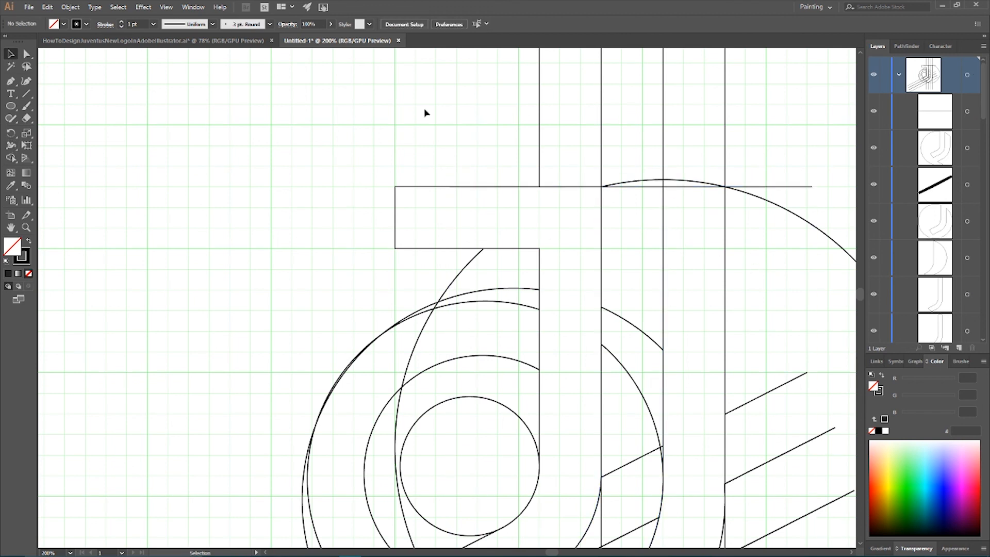
left_click(10, 159)
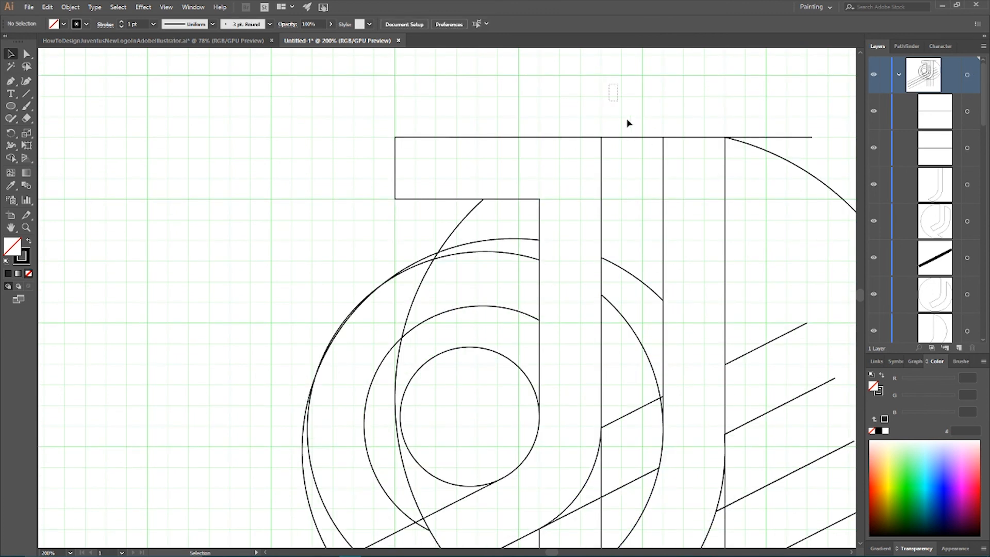
scroll("down", 3)
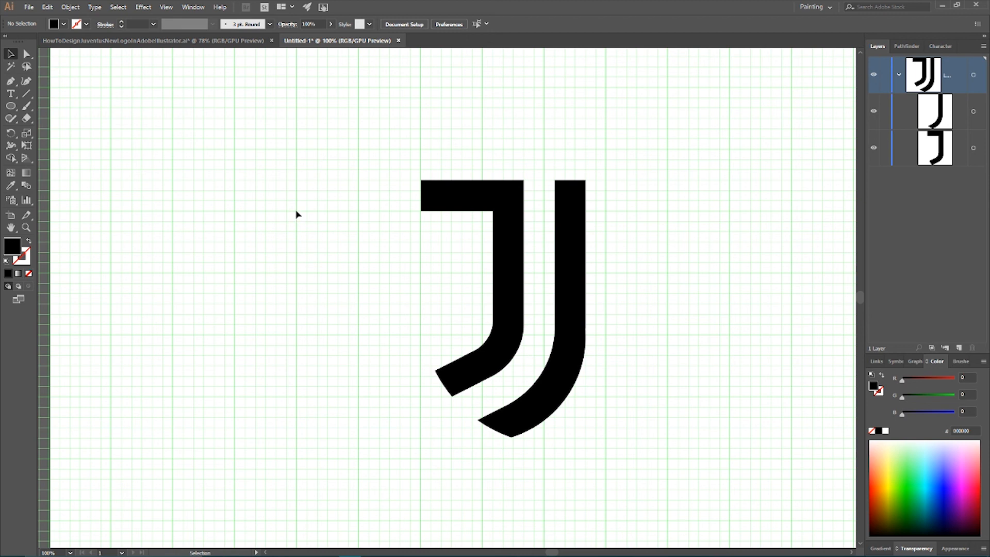
mouse_move(295, 214)
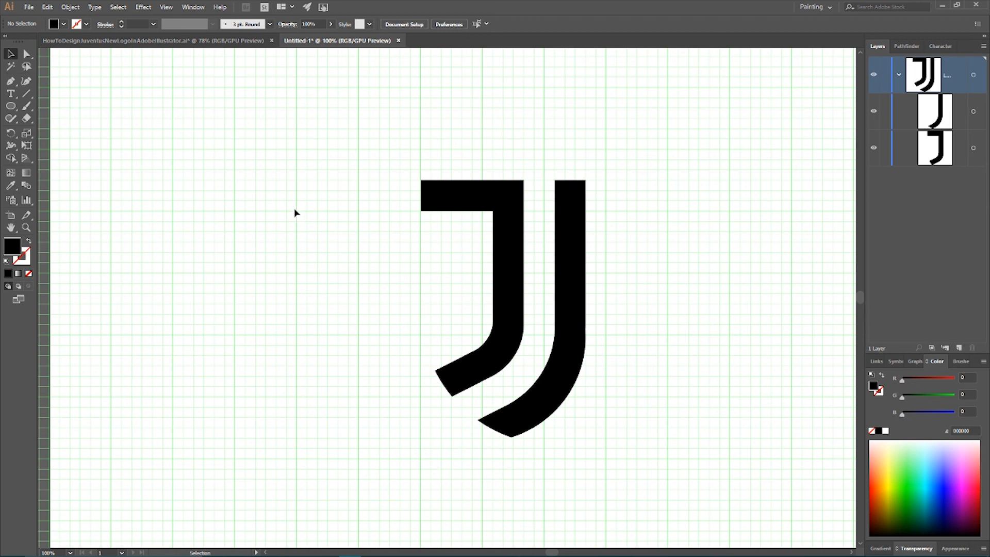